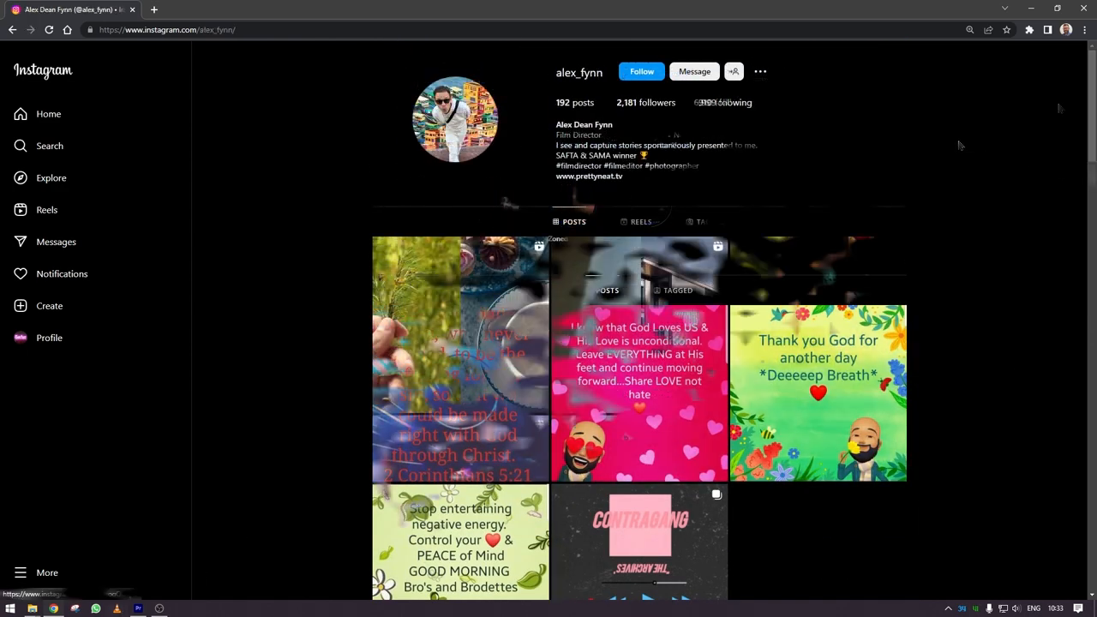
Step: Look over the Cape Town terrain scene from a city-wide view with its Cycles render settings shown
scroll("down", 3)
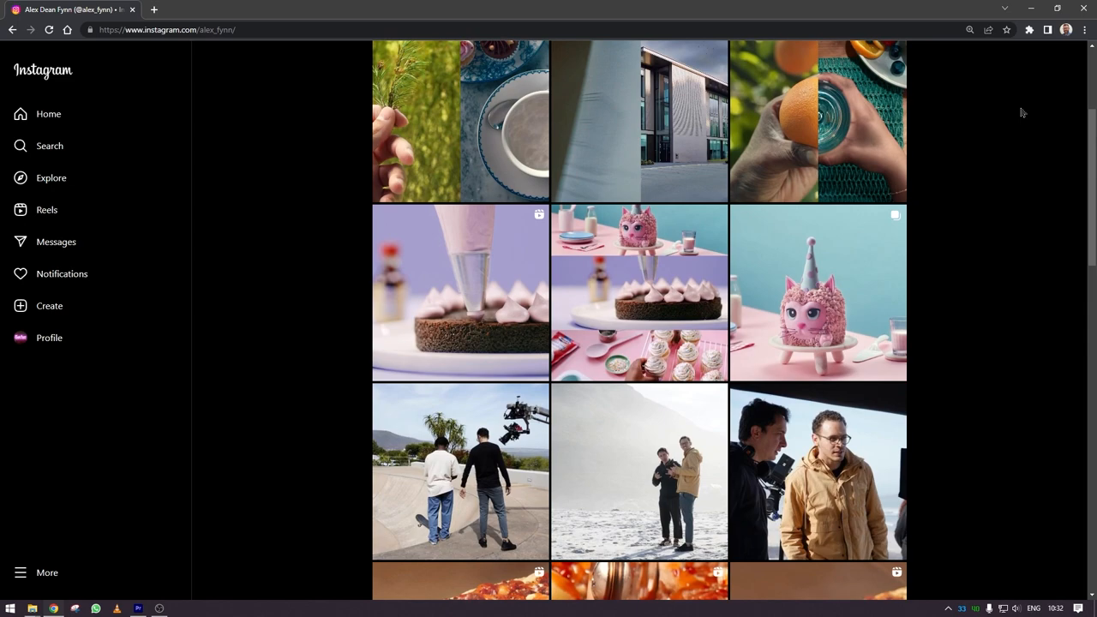
scroll("down", 3)
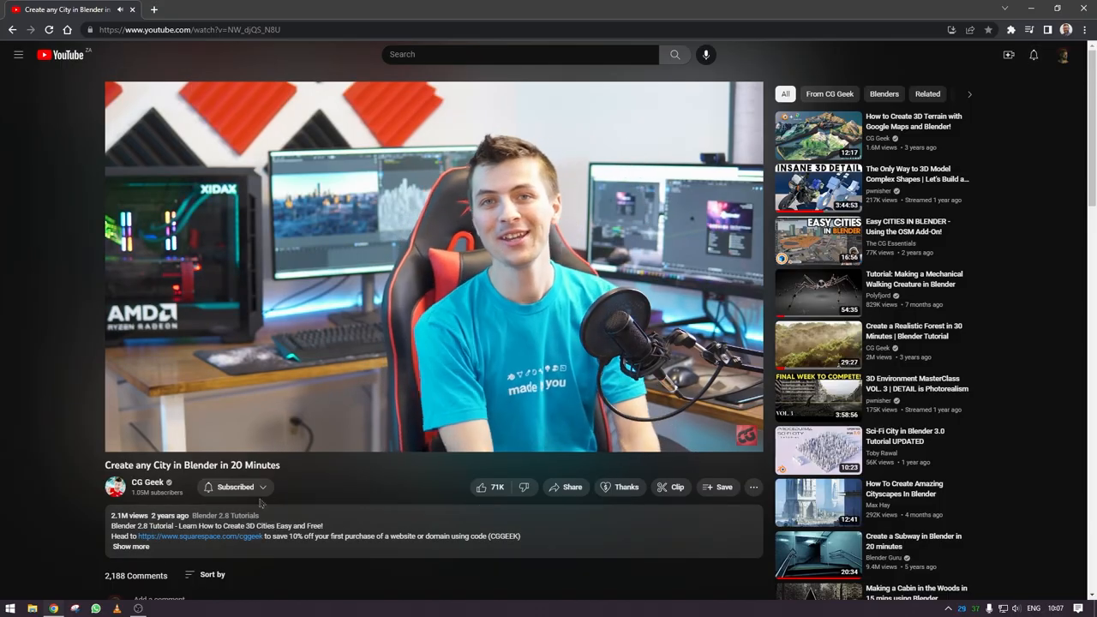
left_click(432, 265)
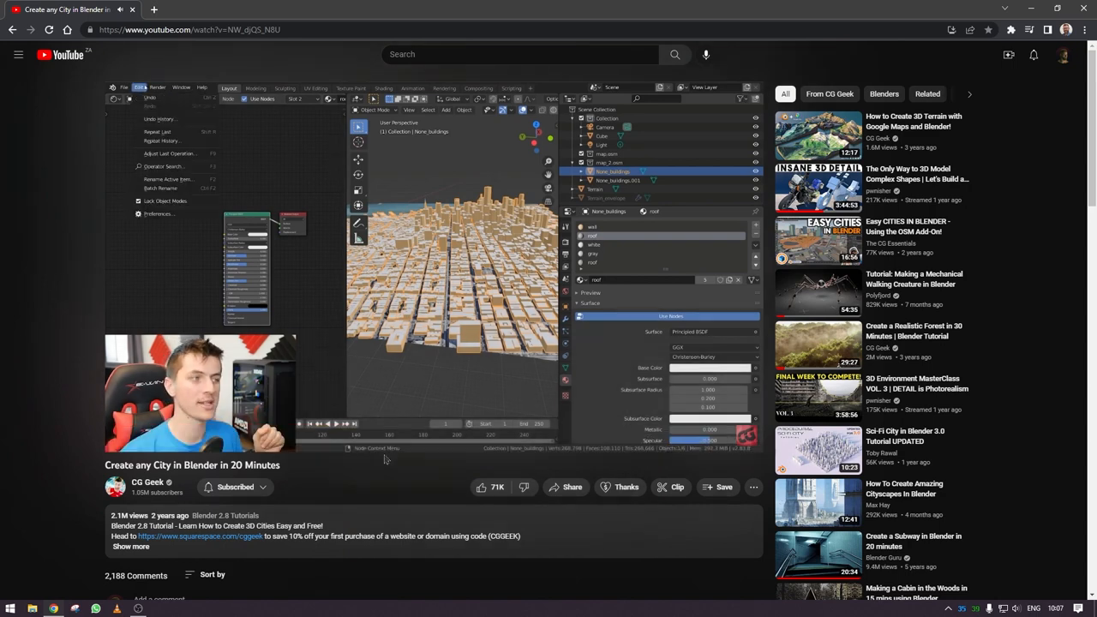
left_click(158, 215)
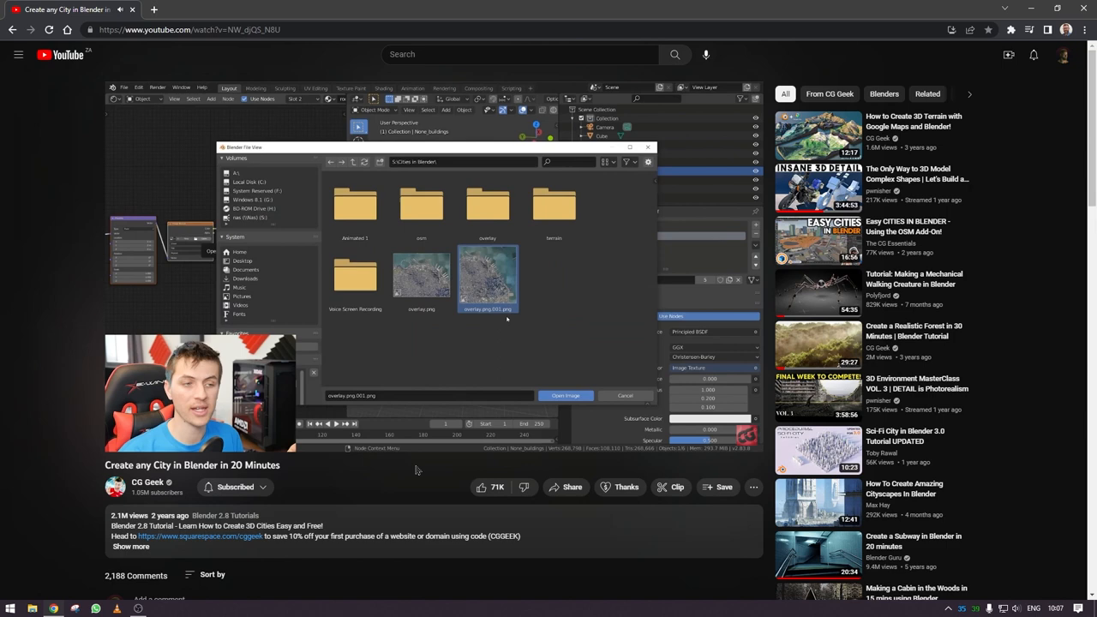
left_click(566, 394)
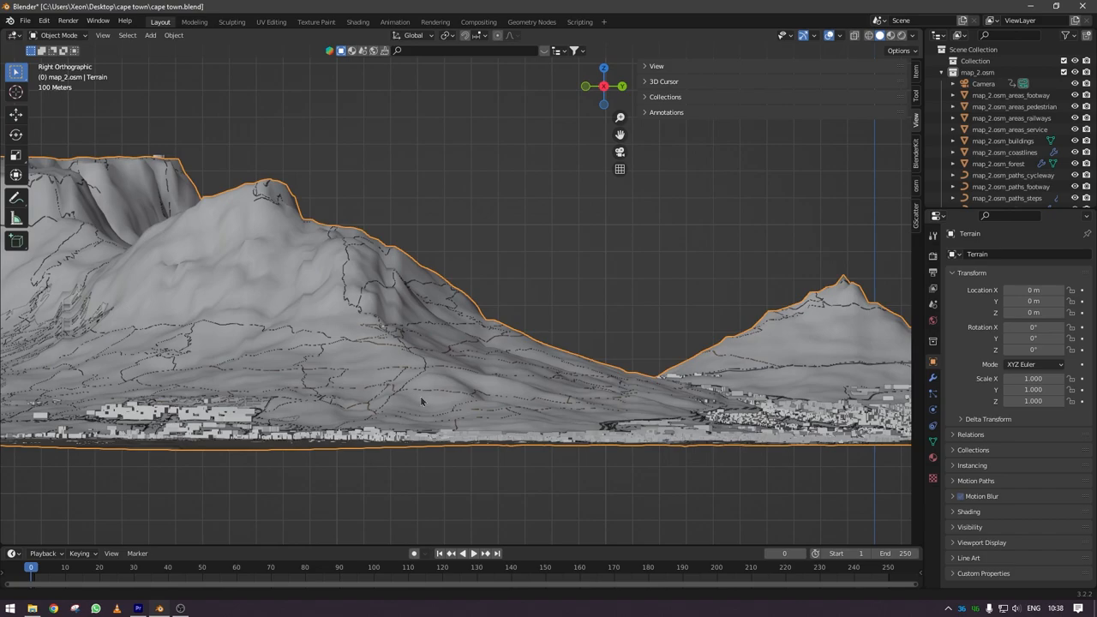
scroll("down", 3)
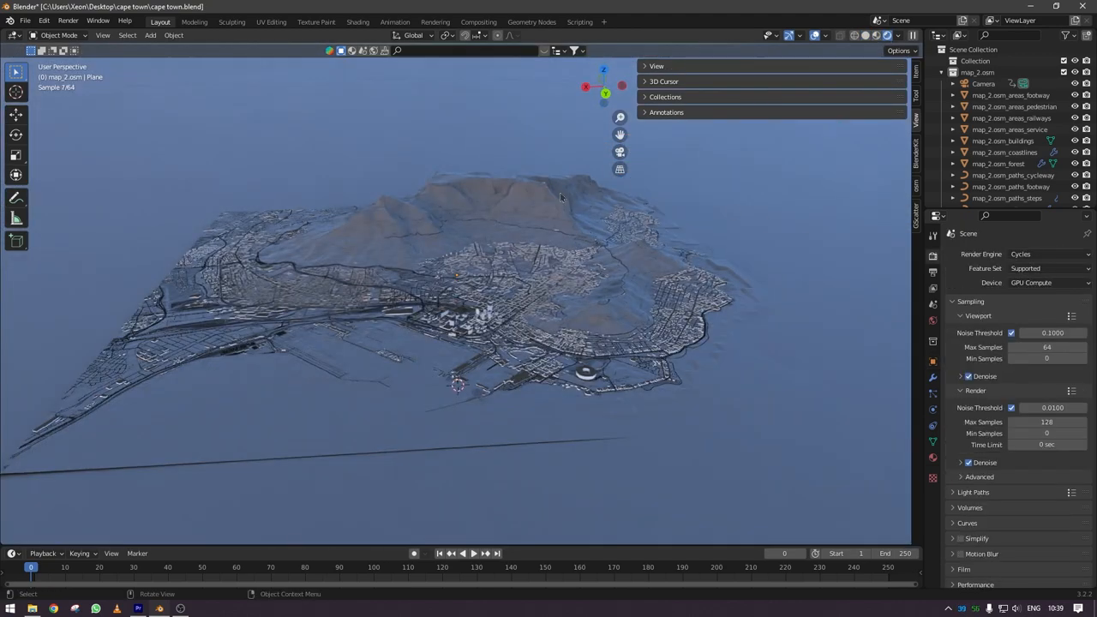
left_click(1009, 185)
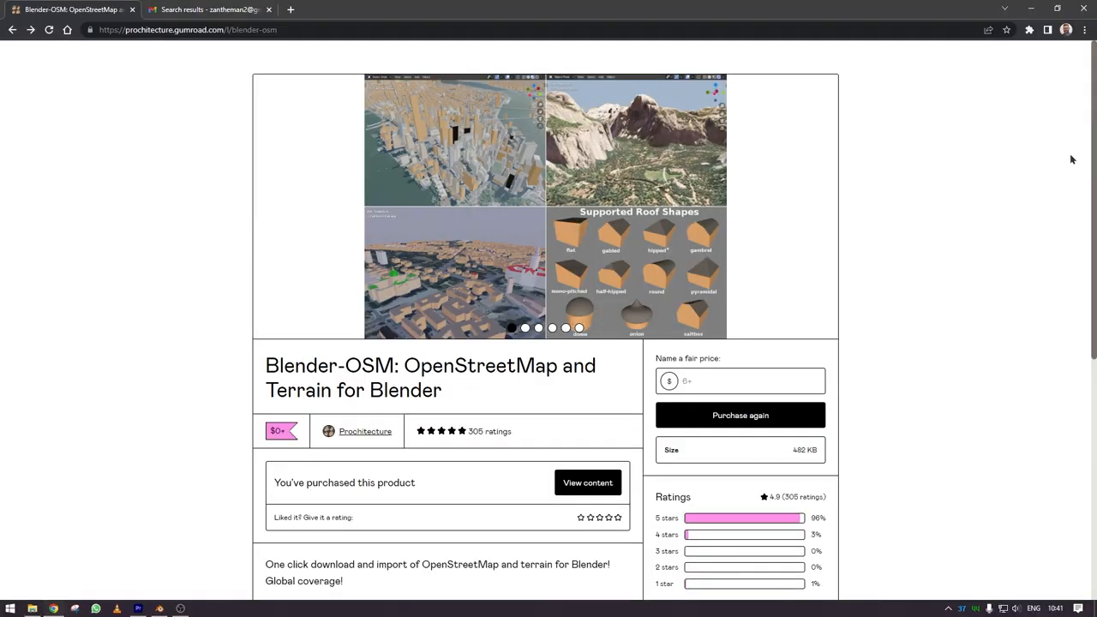
Step: Review the Blender-OSM product page and start checkout at a $0 fair price
scroll("down", 3)
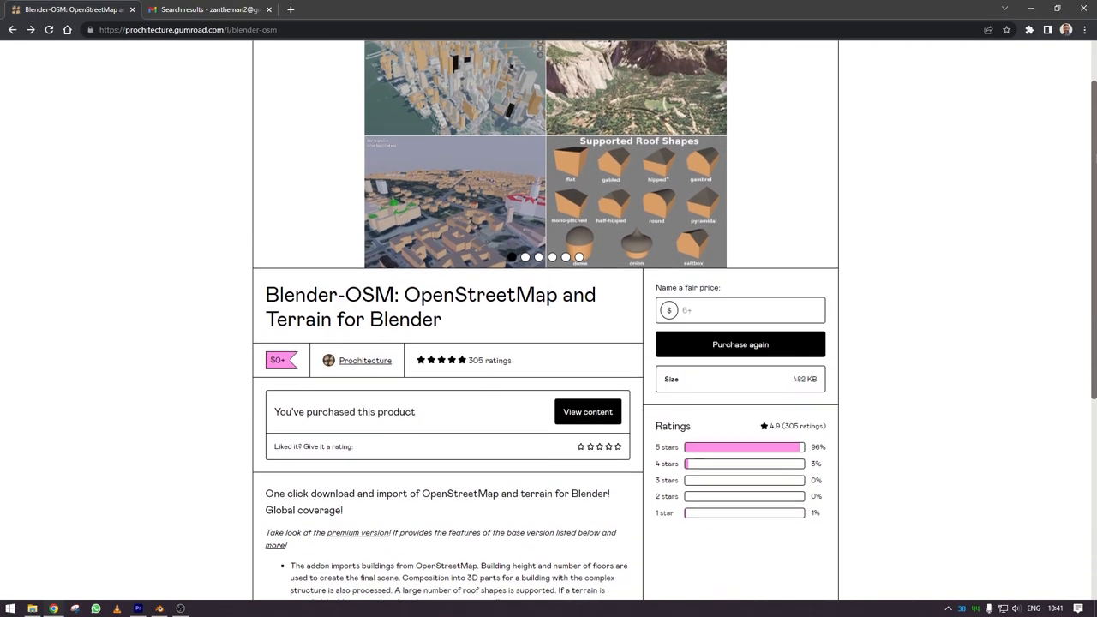
scroll("down", 3)
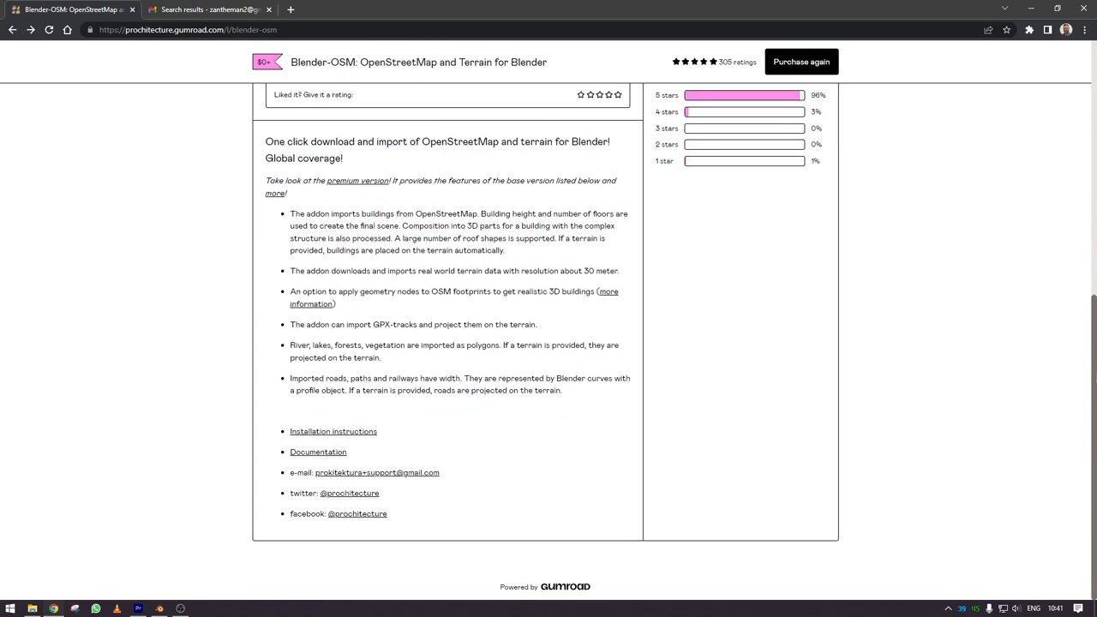
scroll("up", 3)
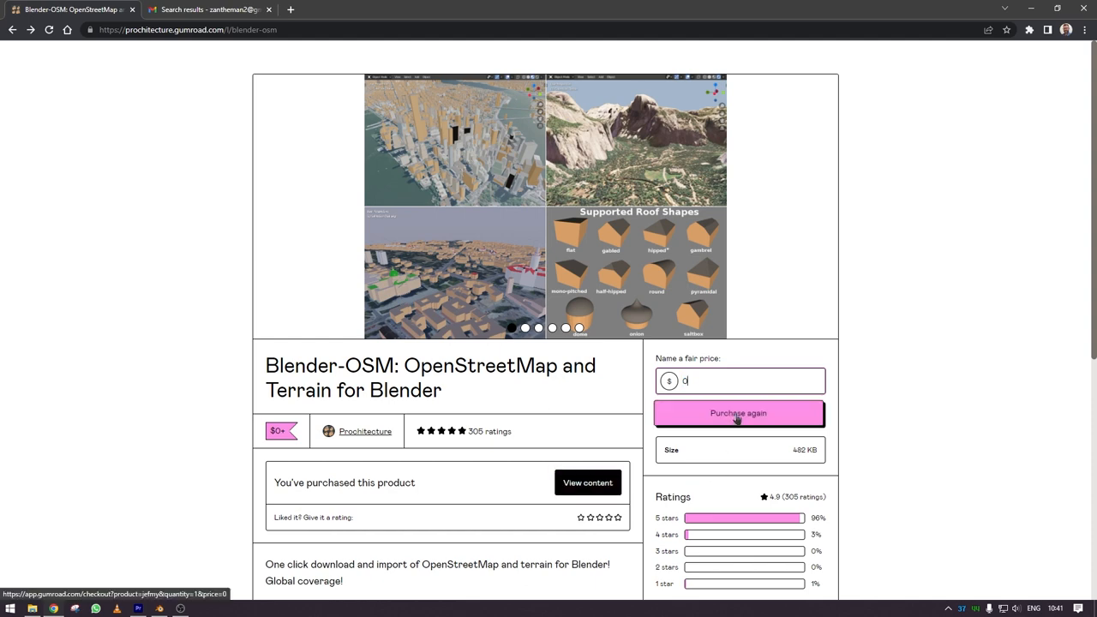
left_click(737, 413)
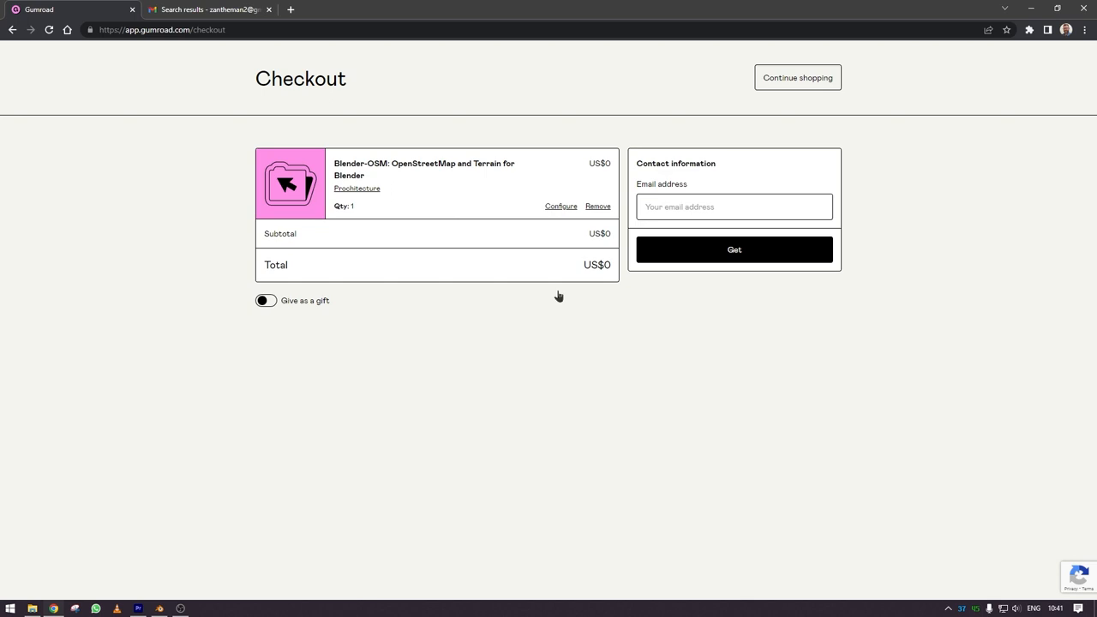
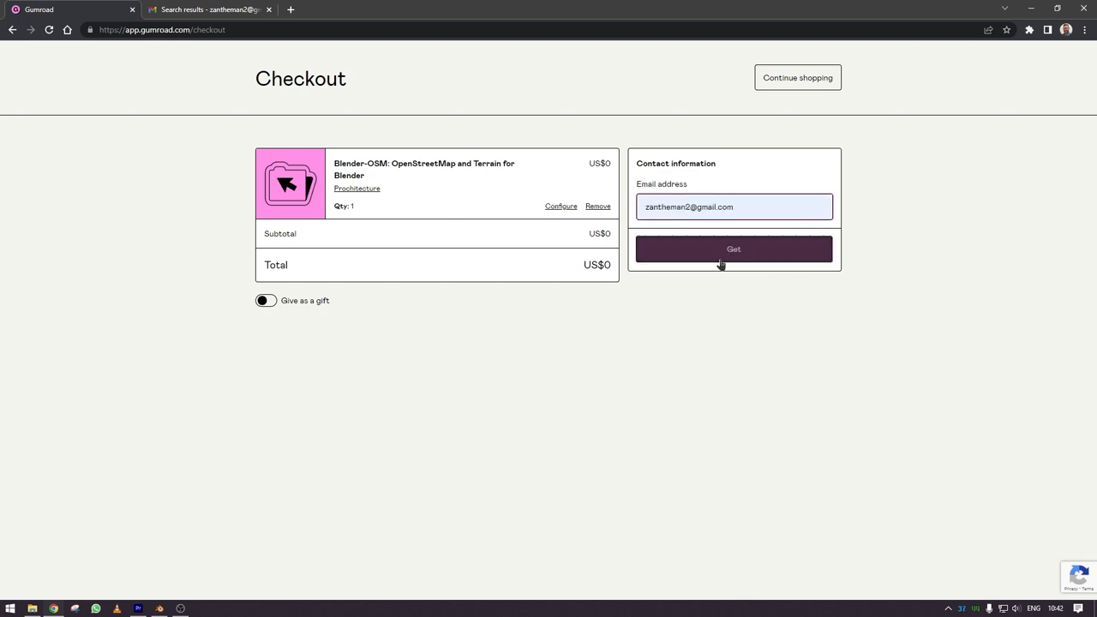
left_click(734, 250)
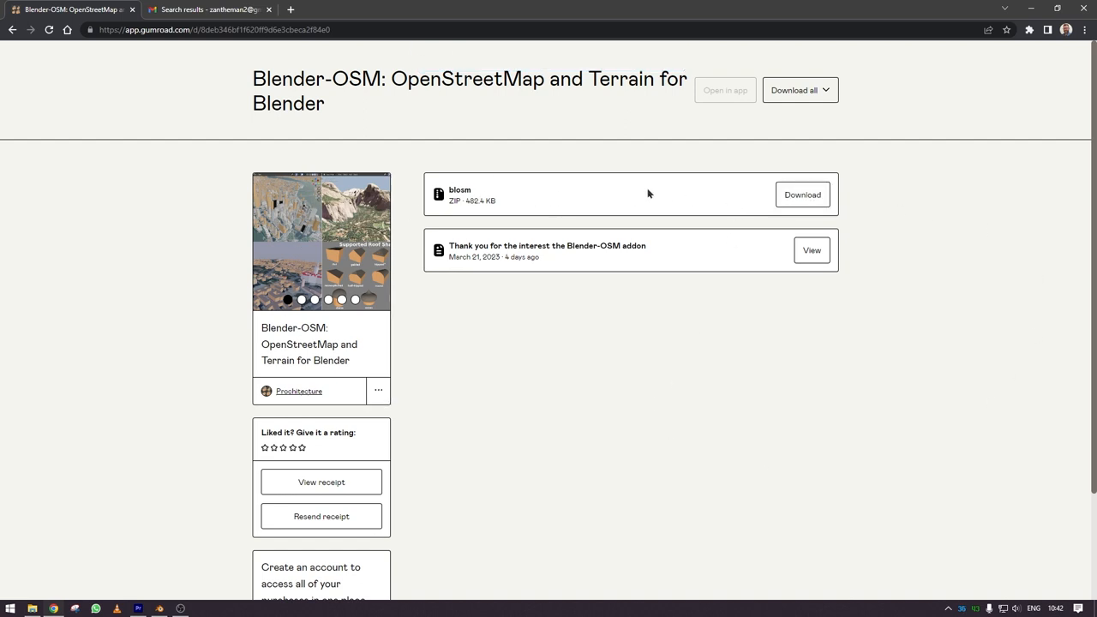
left_click(802, 194)
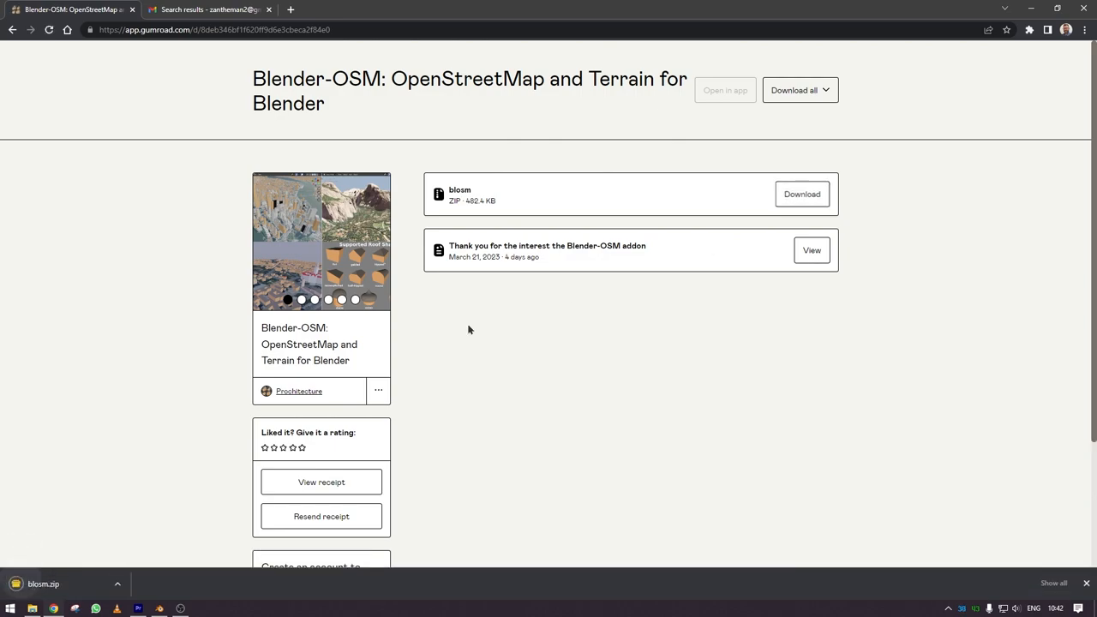
left_click(137, 609)
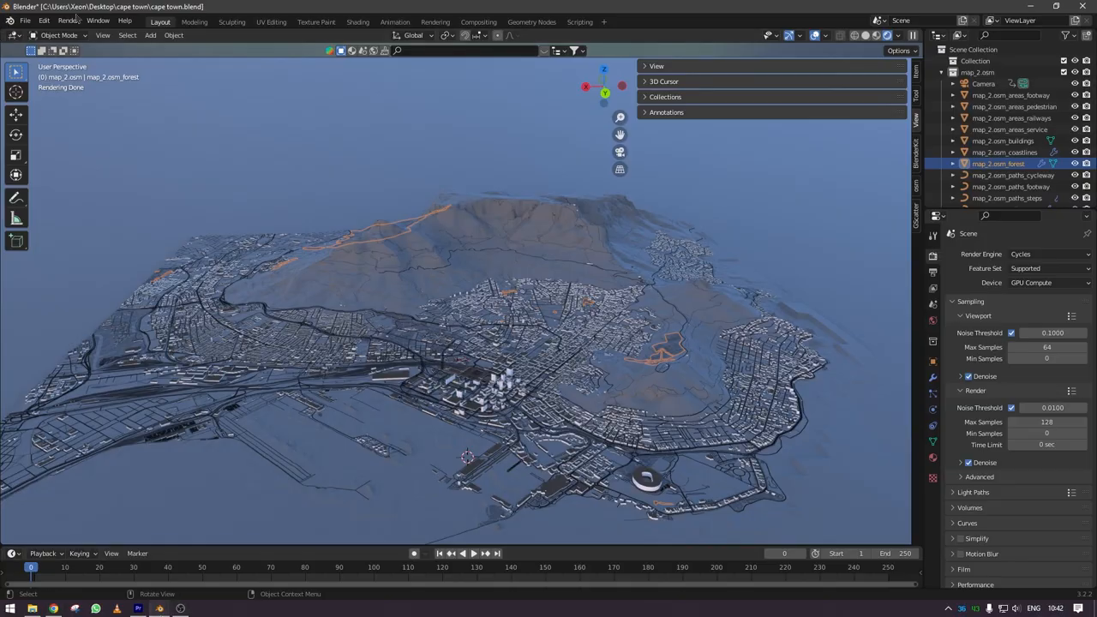
Step: Install blosm.zip from the Downloads folder as a Blender add-on via Preferences
left_click(44, 21)
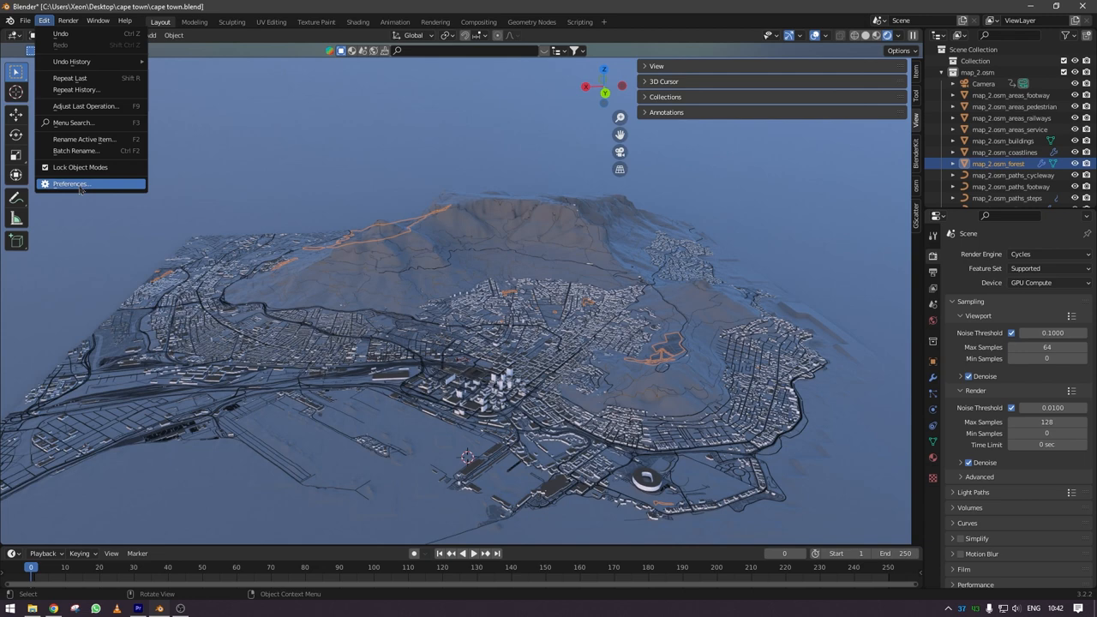
left_click(72, 183)
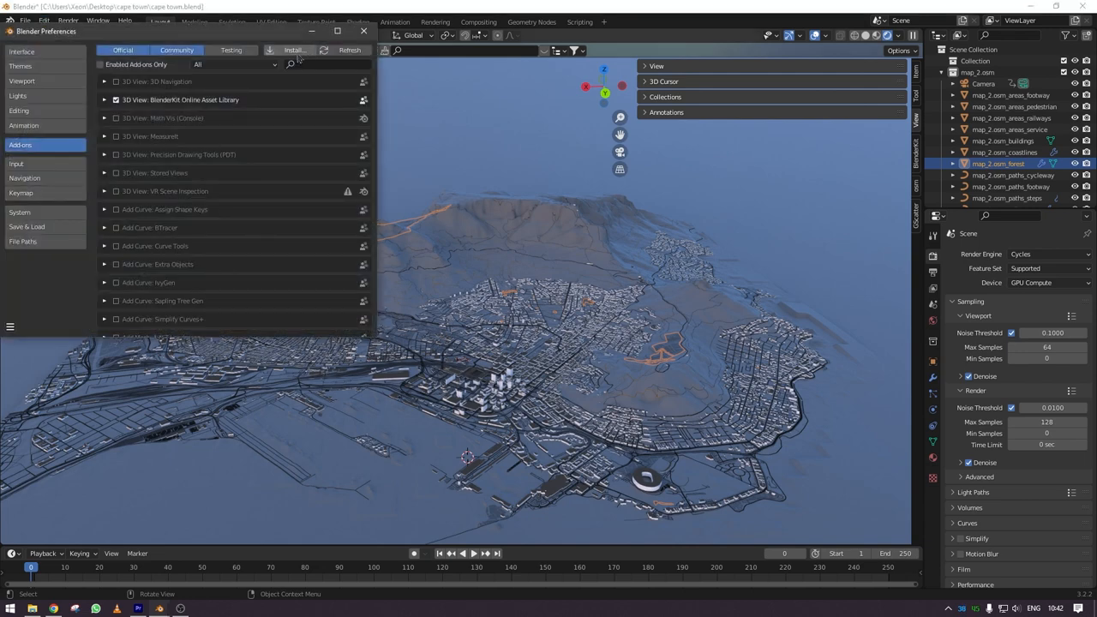
left_click(293, 50)
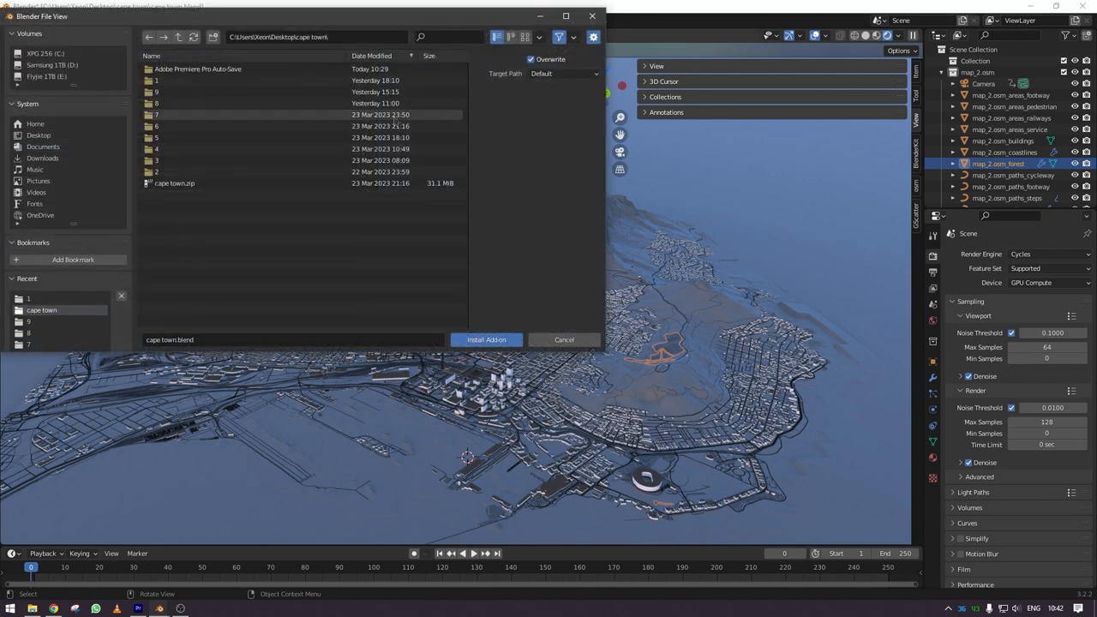
left_click(41, 157)
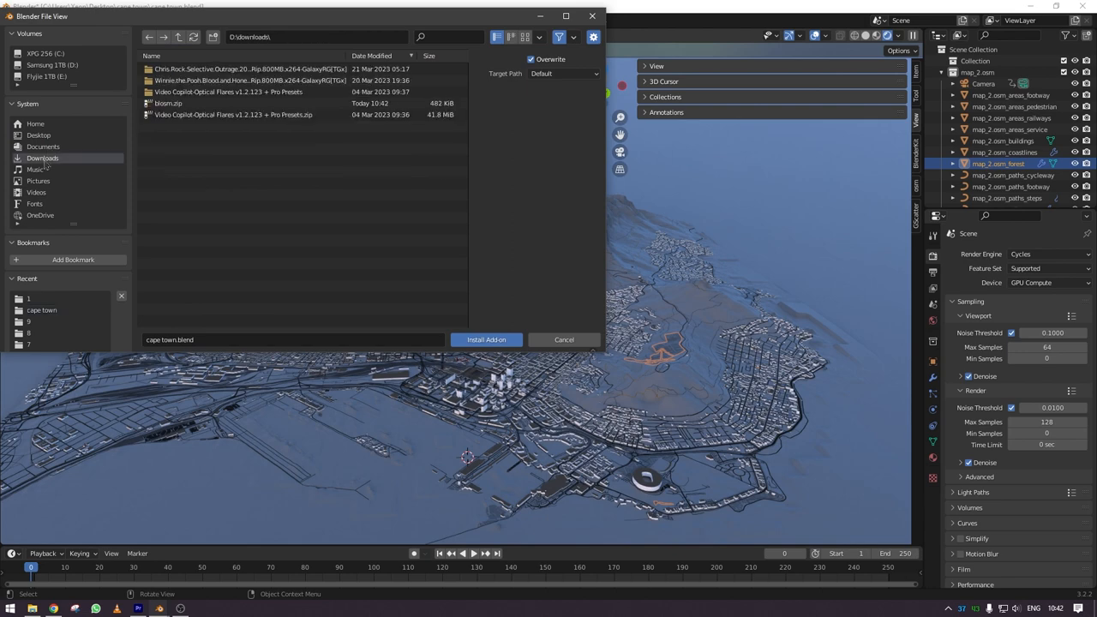
left_click(168, 103)
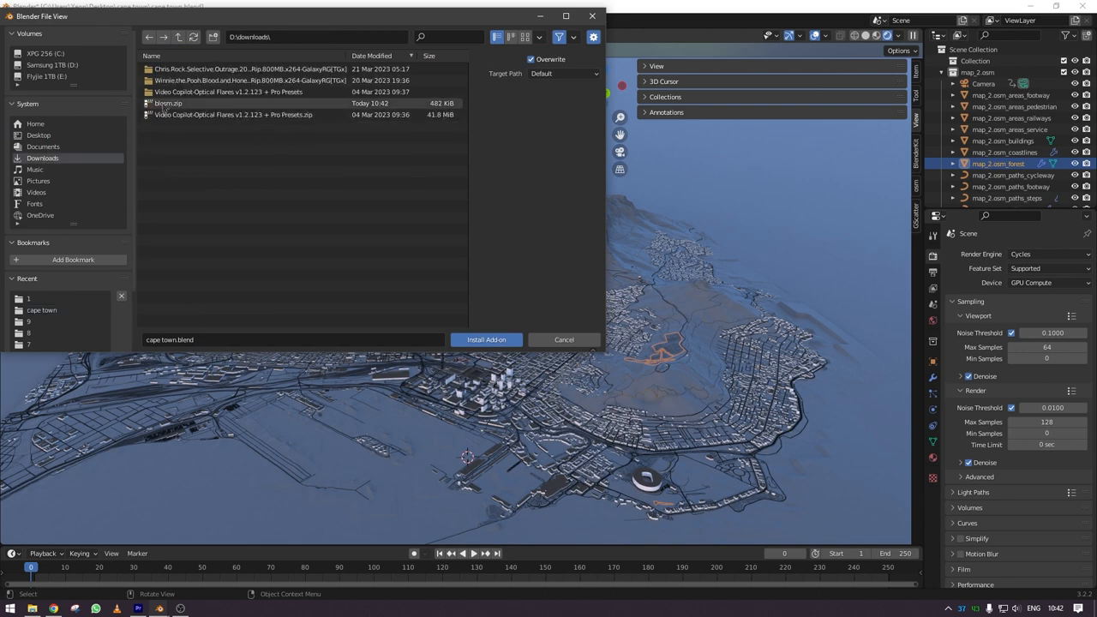
left_click(486, 339)
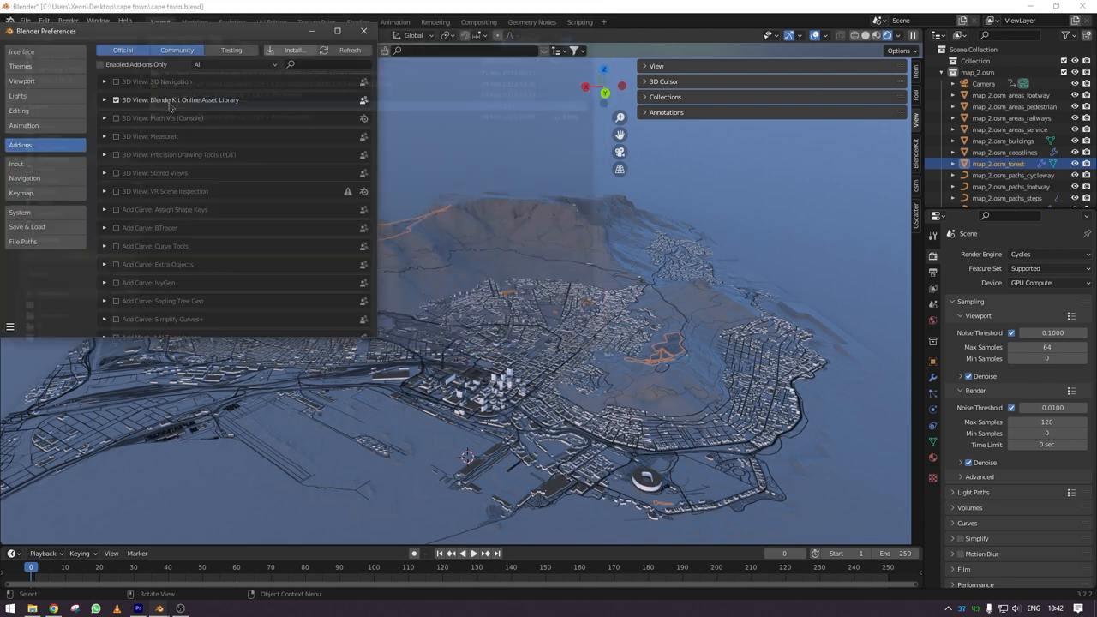
Step: Filter the add-on list by 'osm' and enable Import-Export: blender-osm
left_click(293, 48)
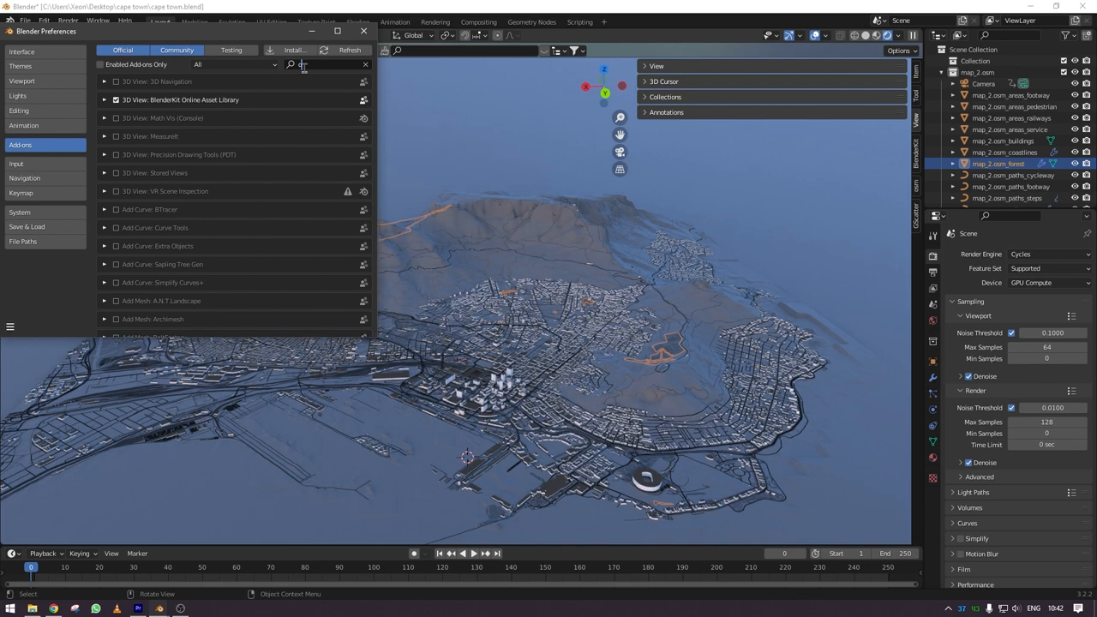
type("osm")
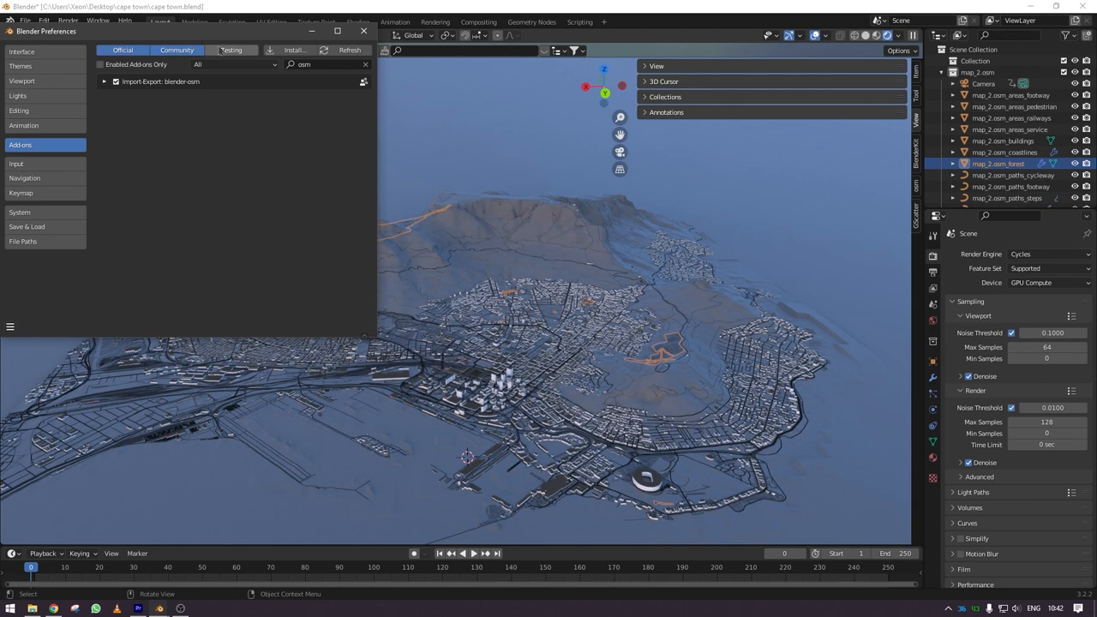
left_click(363, 31)
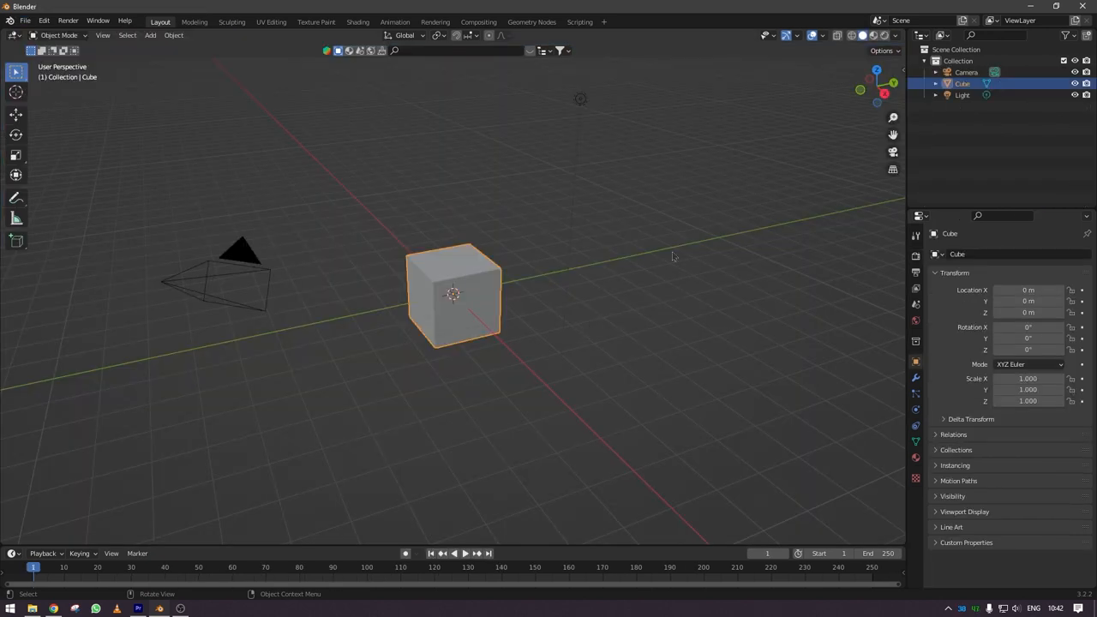
mouse_move(634, 492)
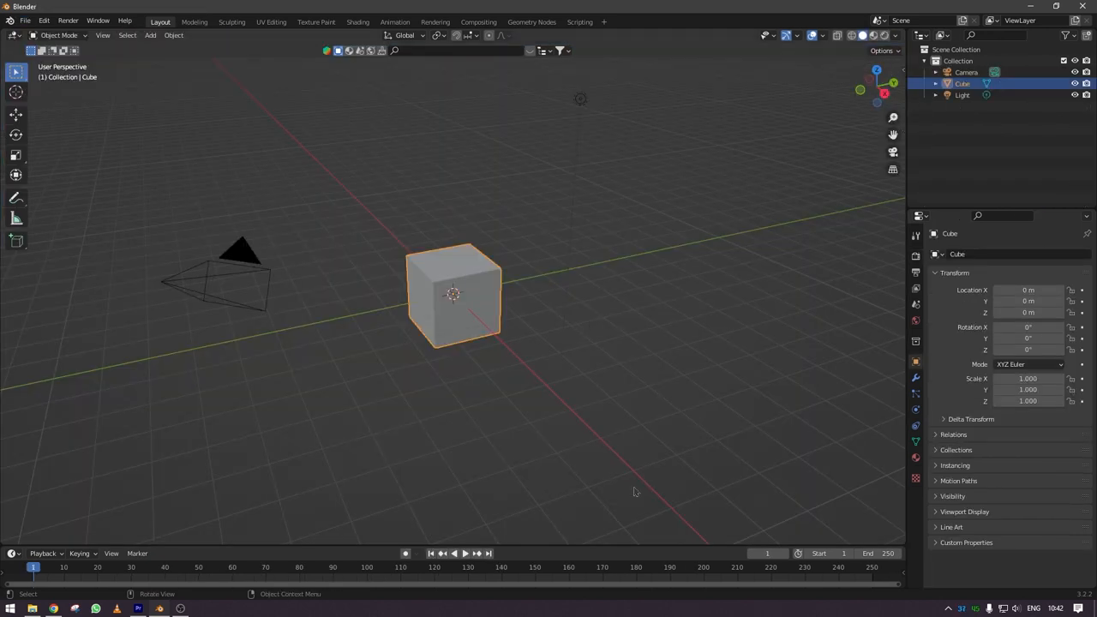
Step: Delete the default cube, camera and light, leaving an empty scene
key("x")
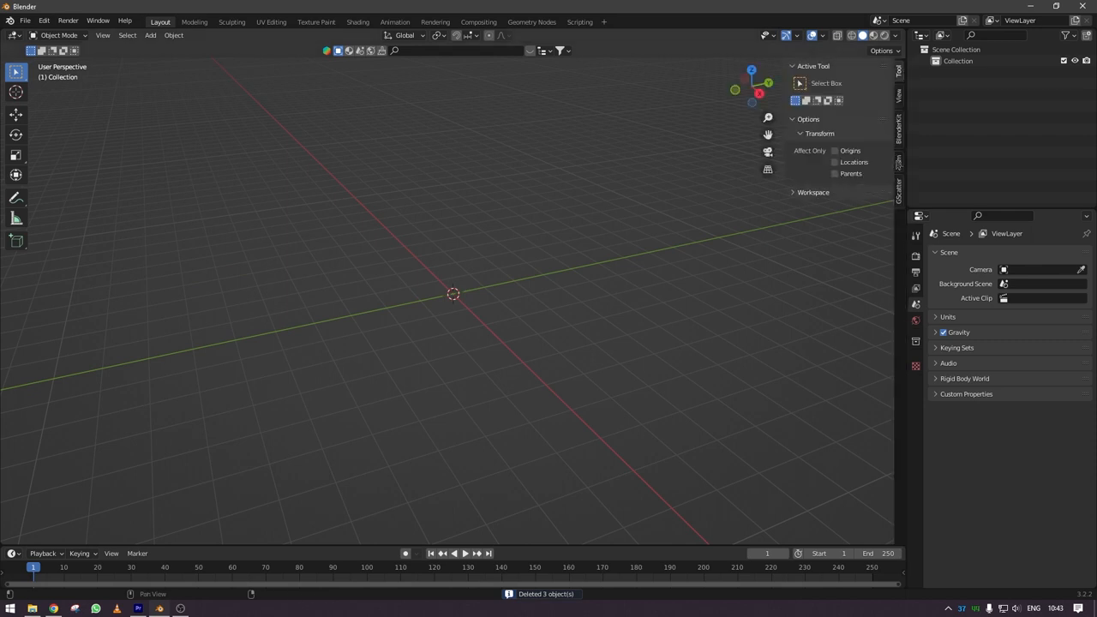
left_click(898, 163)
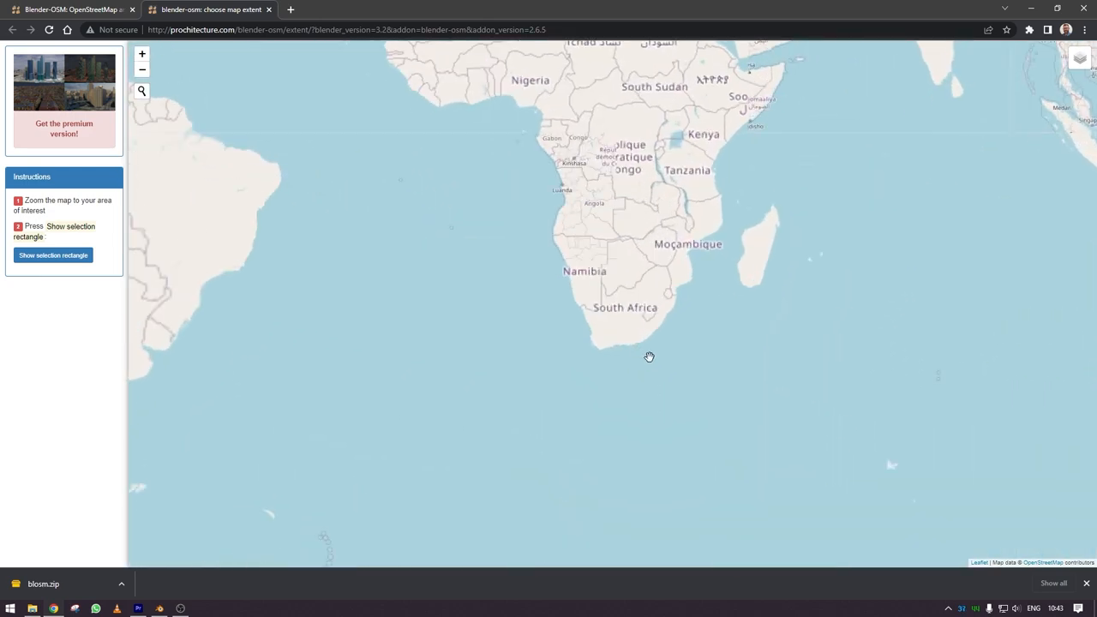
Step: Fit the selection rectangle over the Pretoria airport neighbourhood and copy its coordinates
scroll("up", 3)
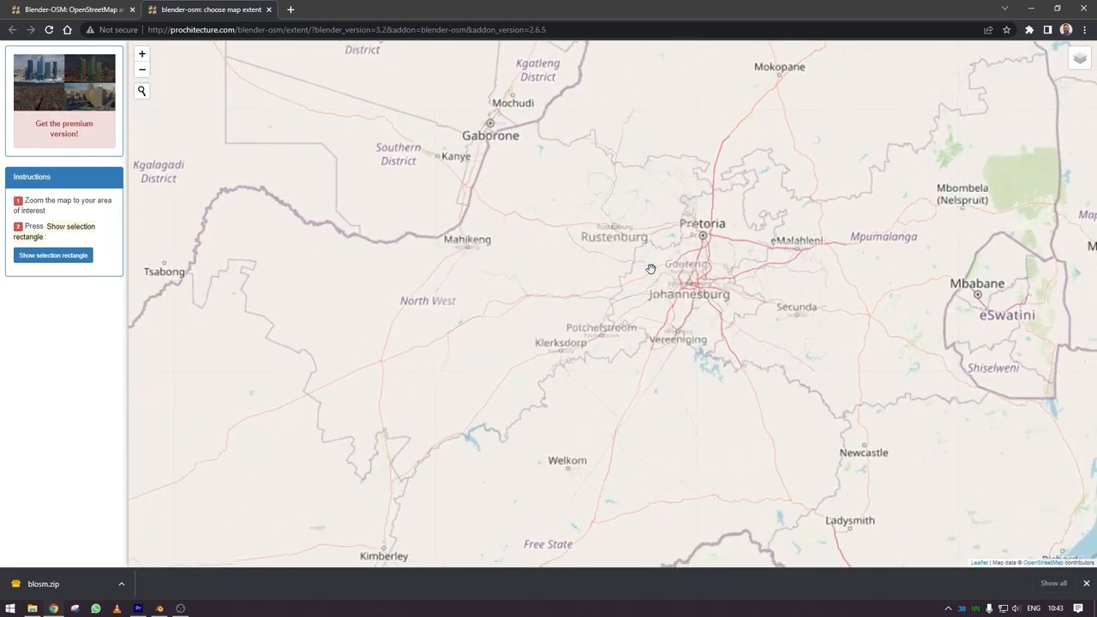
scroll("up", 3)
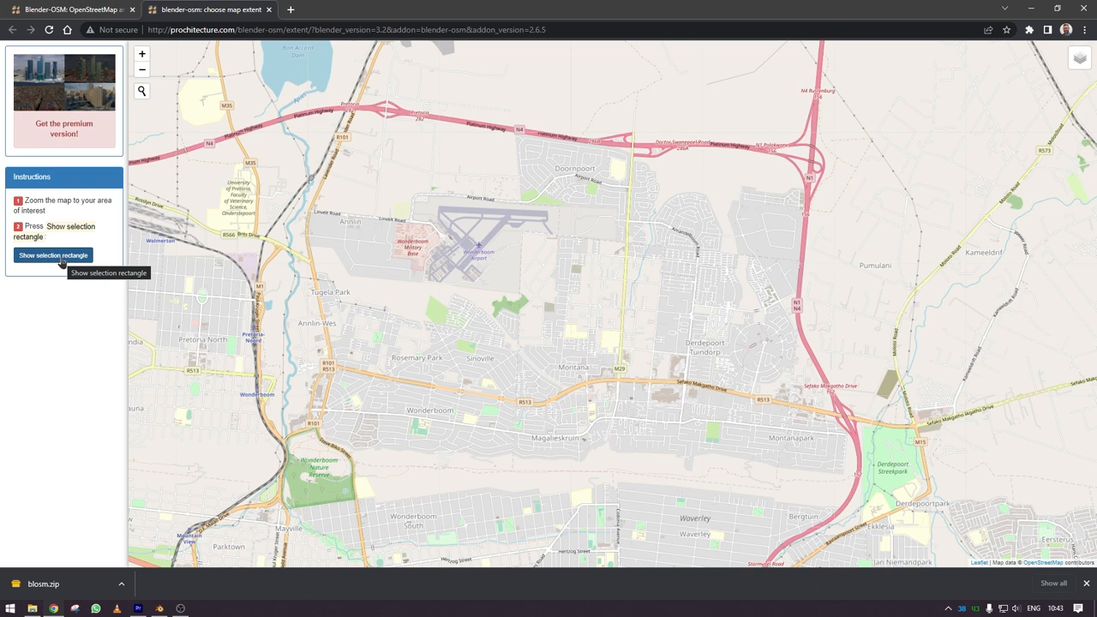
left_click(53, 256)
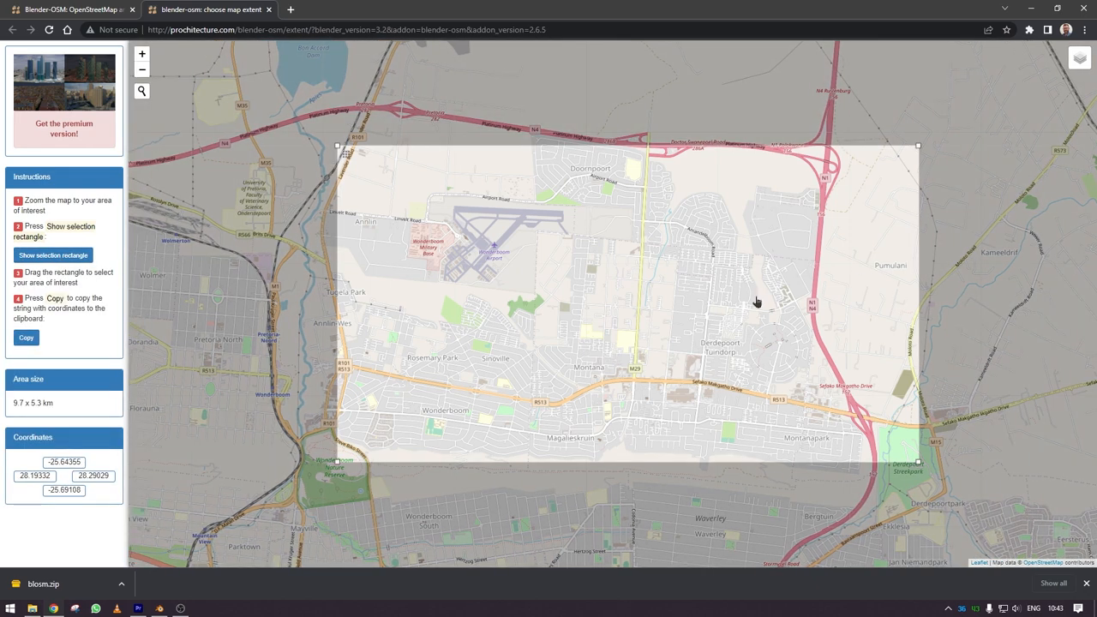
left_click_drag(336, 145, 281, 89)
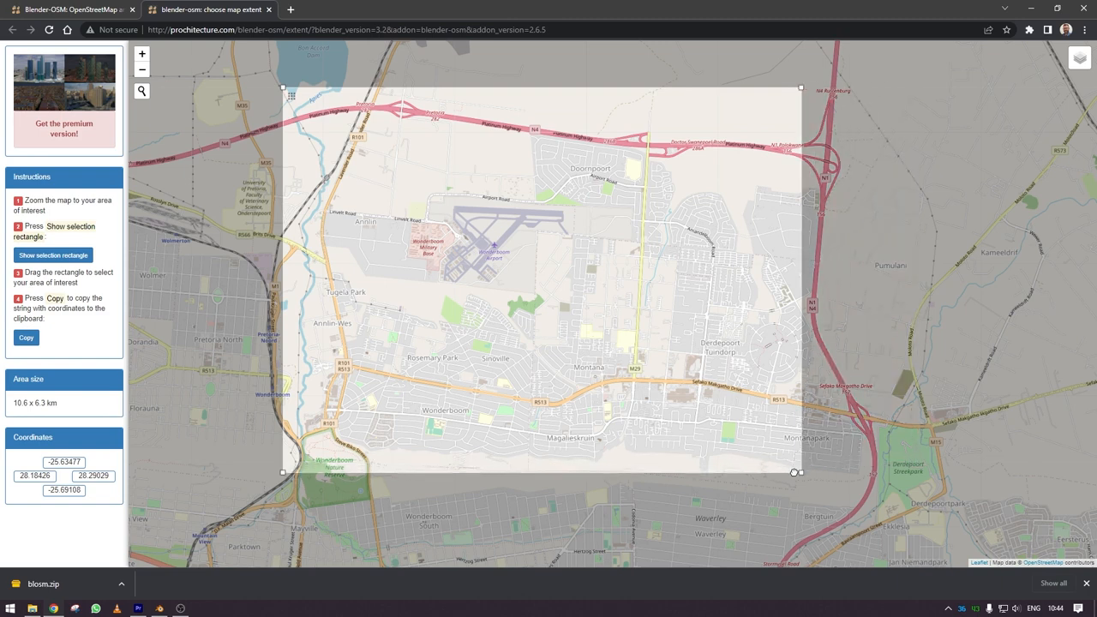
left_click_drag(797, 473, 881, 487)
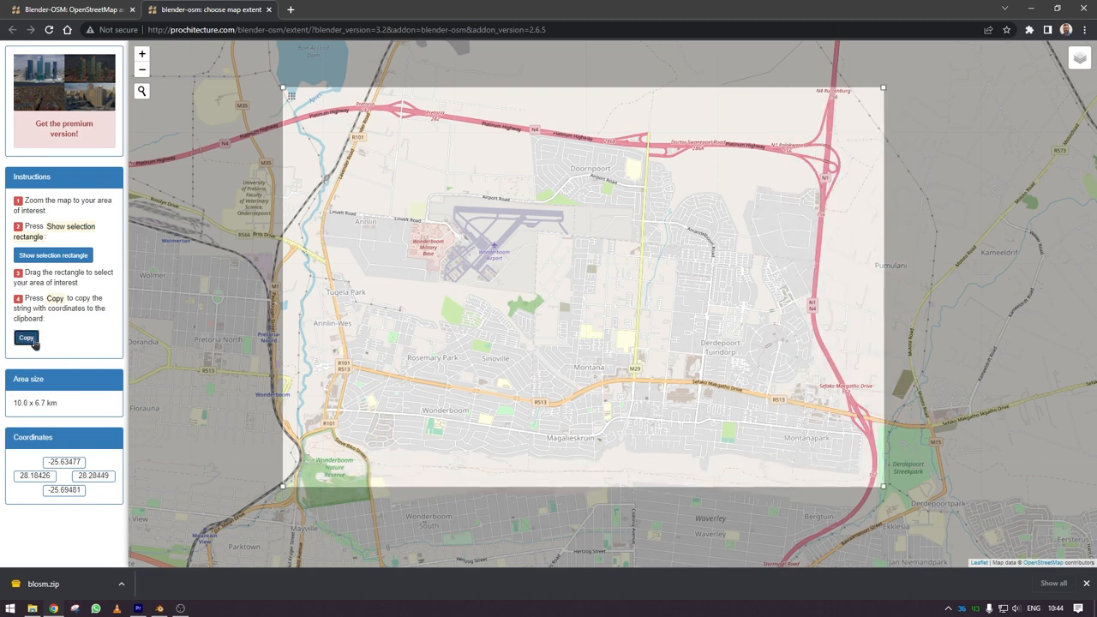
left_click(137, 607)
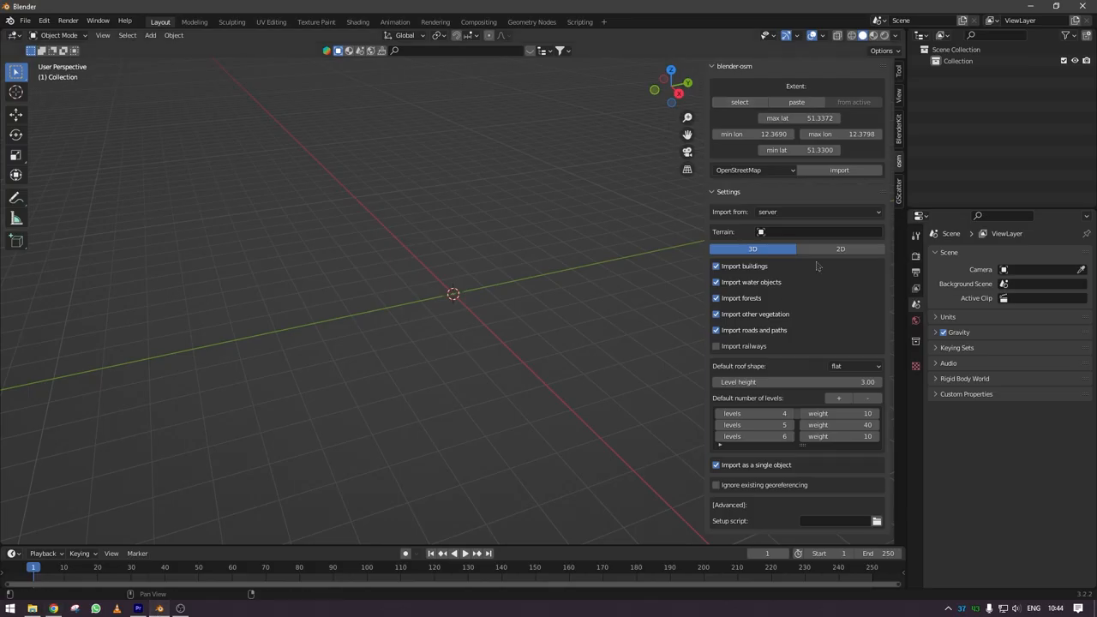
Step: Paste the copied extent, set the data type to terrain and import the terrain mesh
left_click(795, 101)
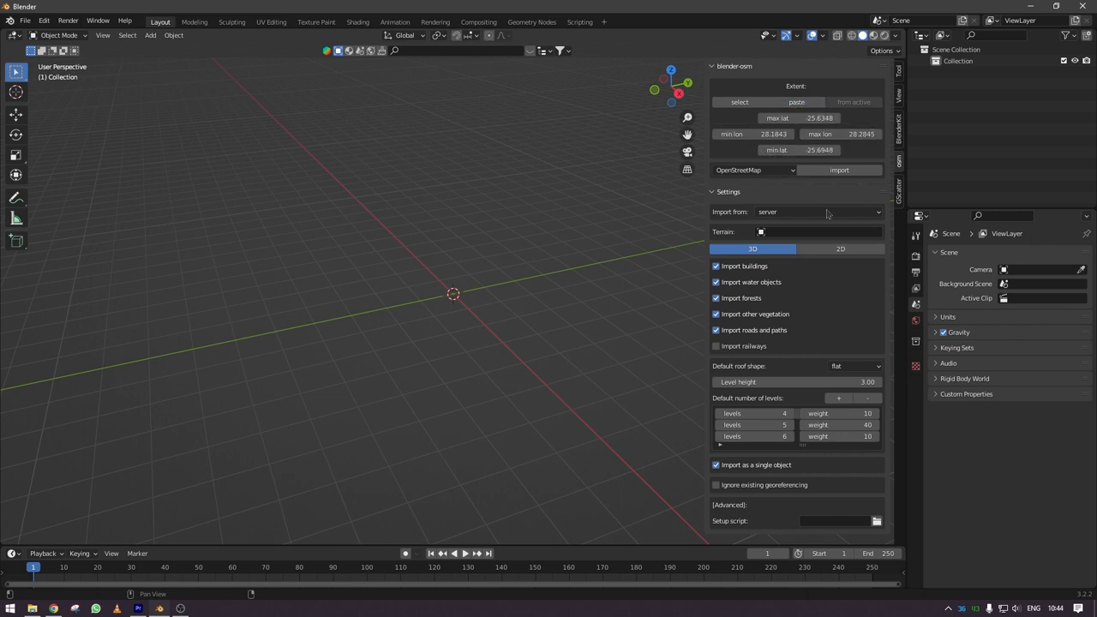
left_click(754, 169)
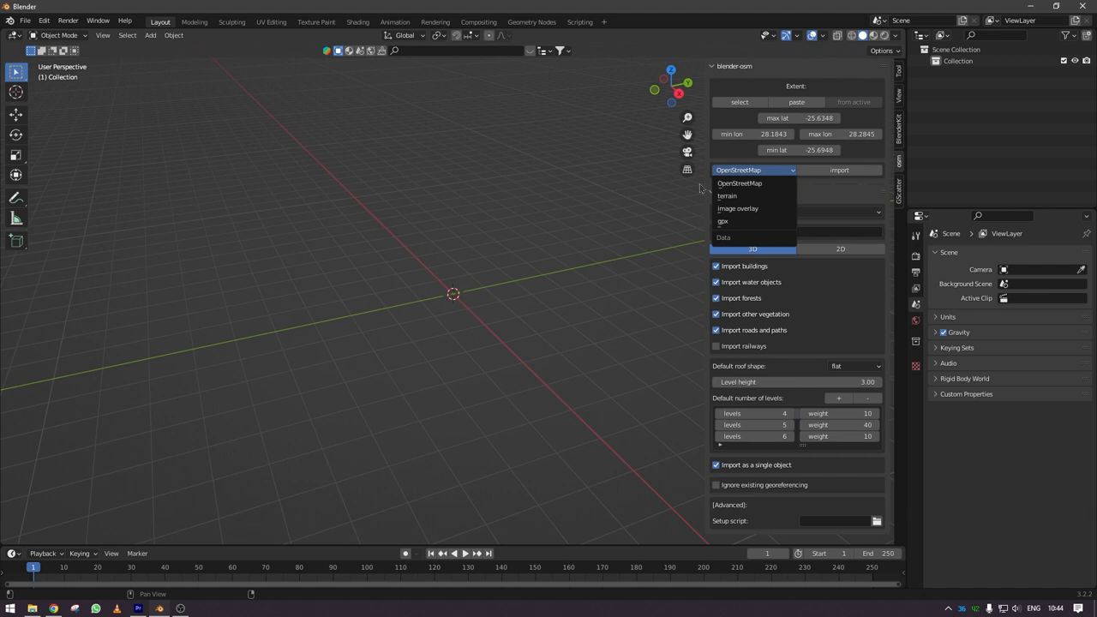
left_click(754, 170)
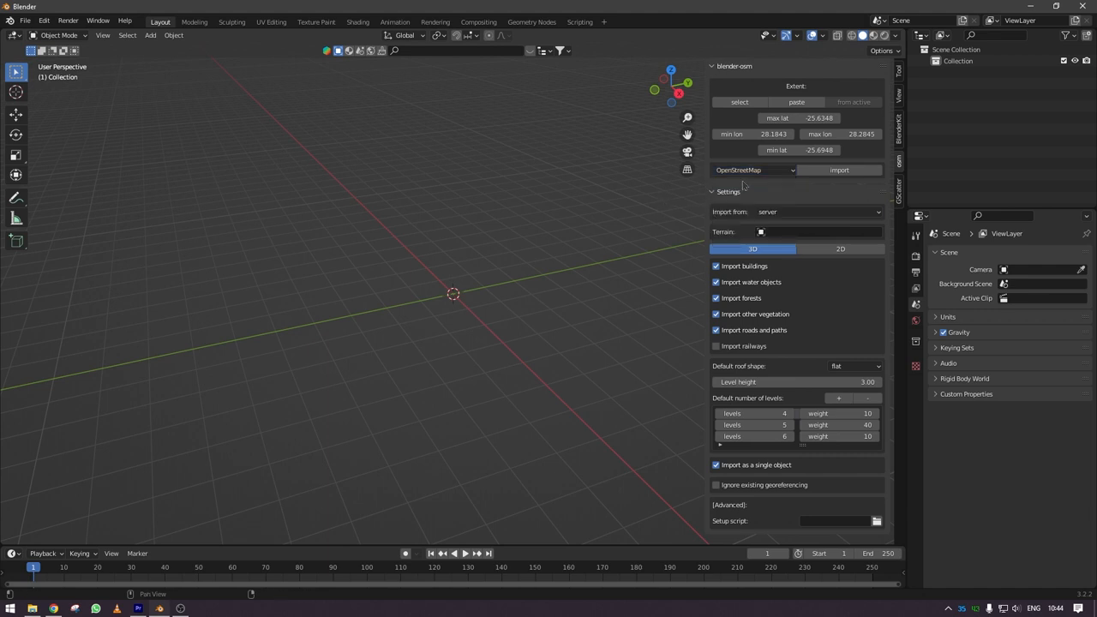
left_click(752, 170)
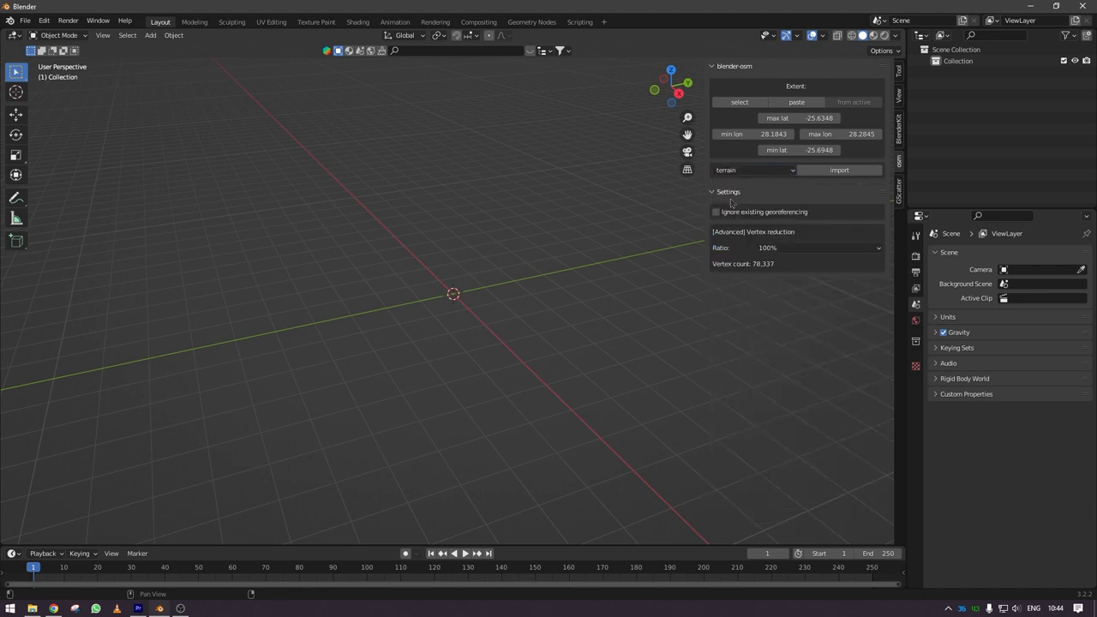
mouse_move(839, 170)
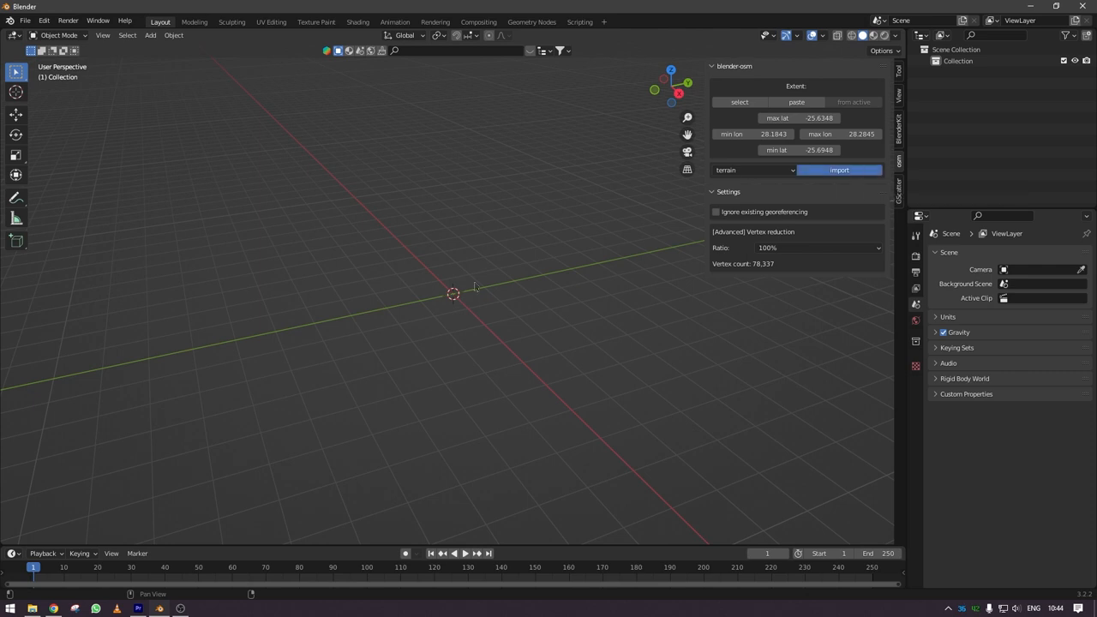
left_click(840, 170)
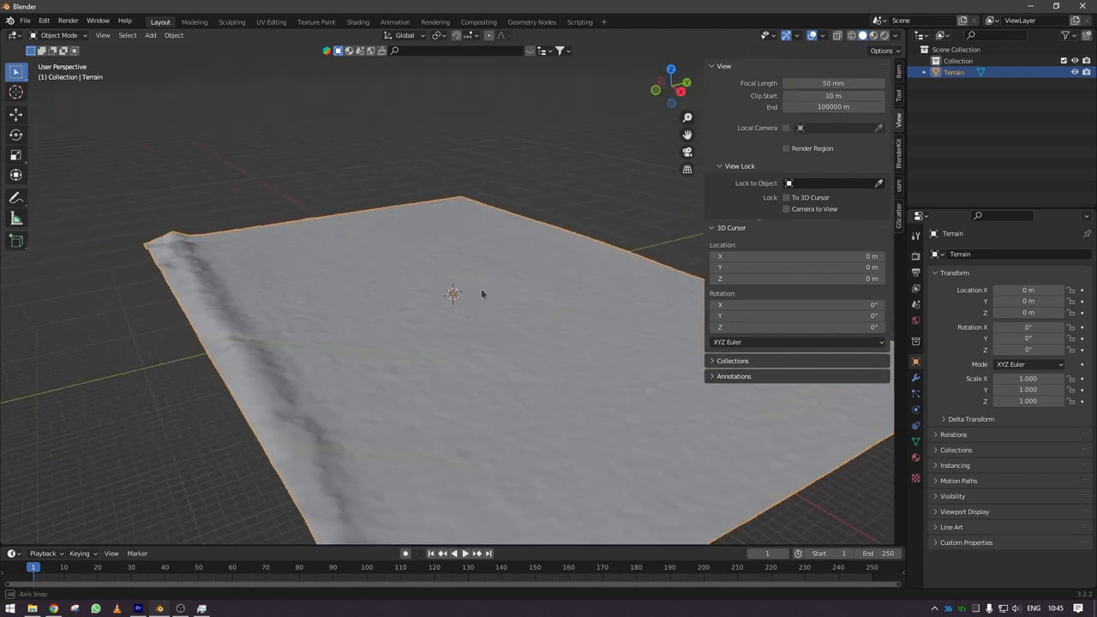
left_click_drag(480, 292, 487, 274)
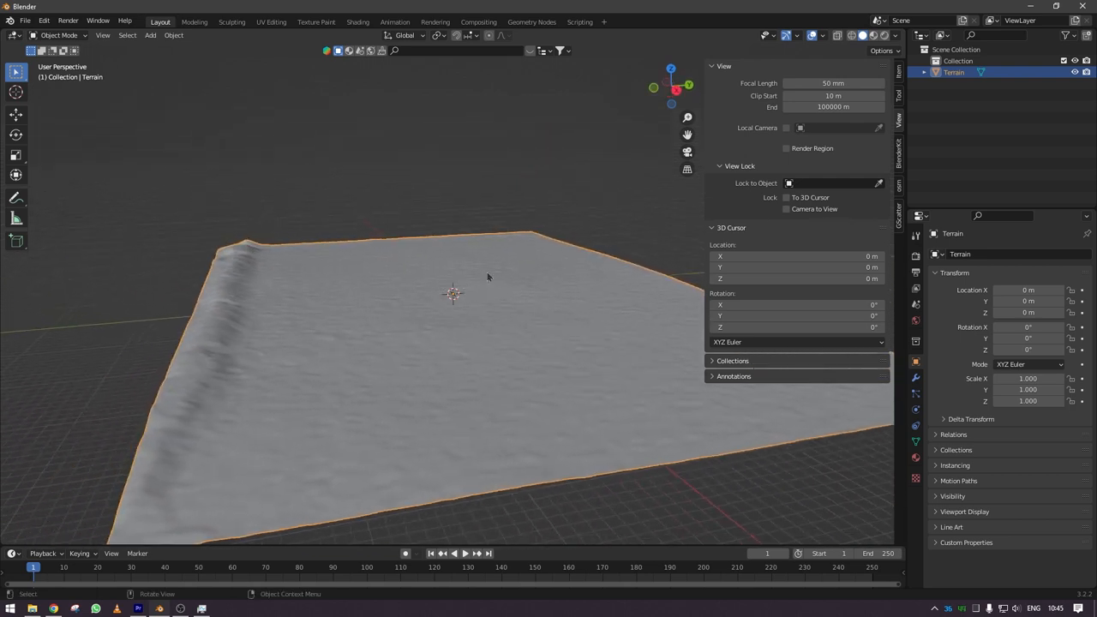
left_click(898, 157)
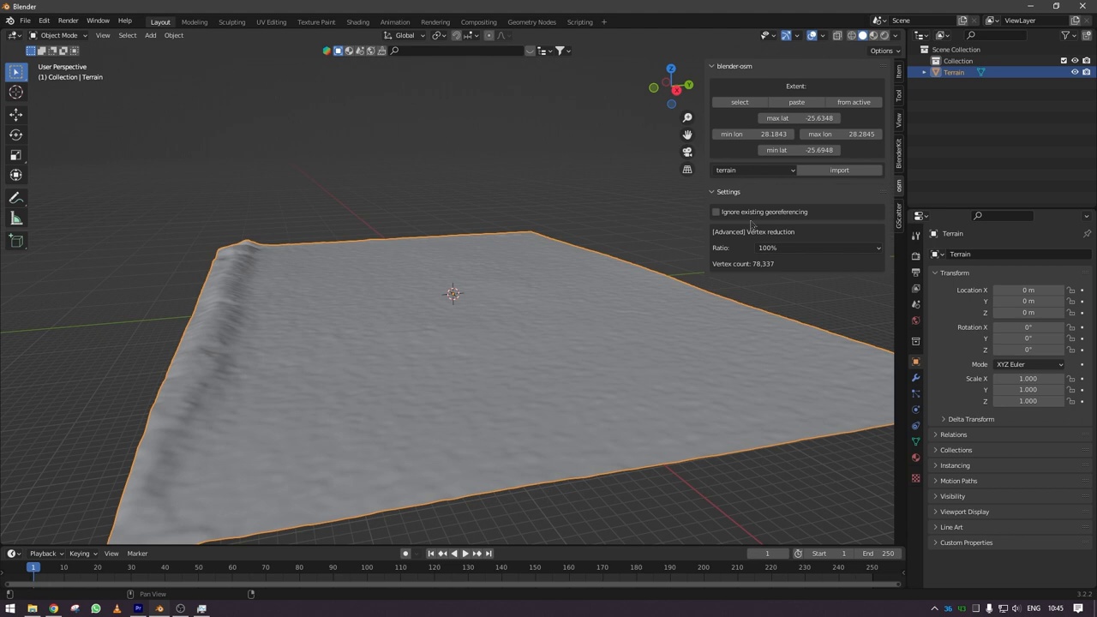
Step: Import OpenStreetMap data onto the terrain with gabled default roofs and railways included
left_click(754, 169)
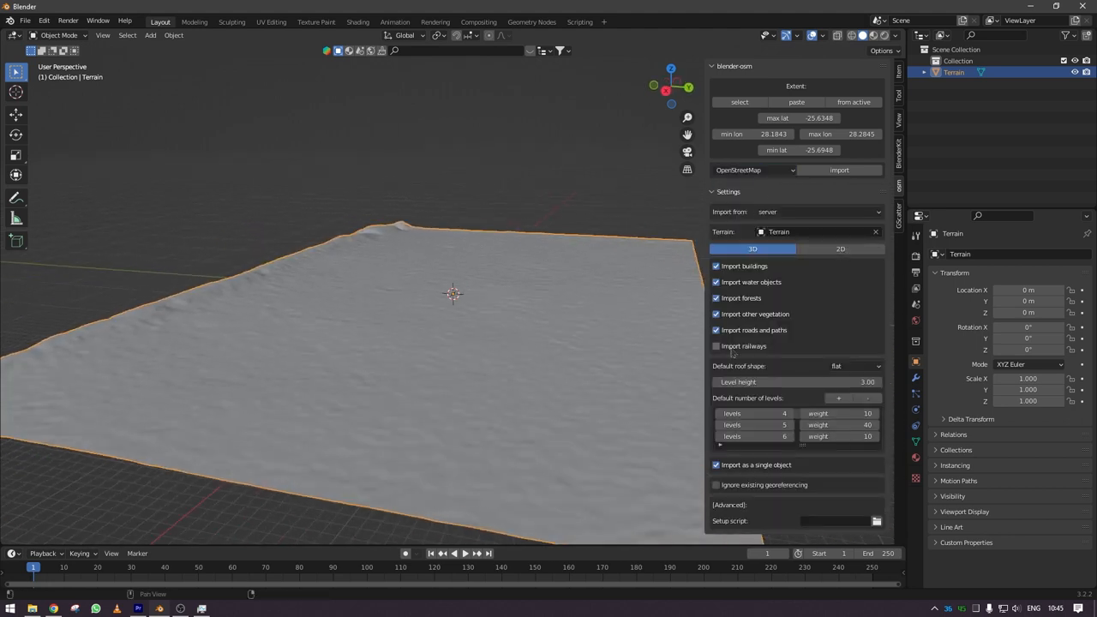
left_click(716, 346)
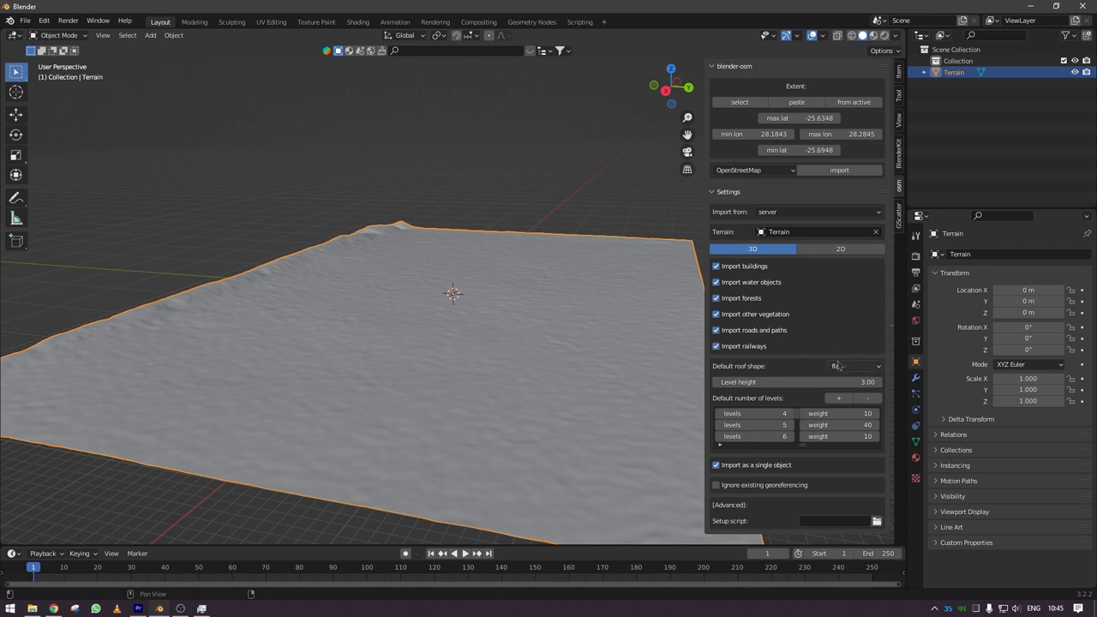
left_click(853, 367)
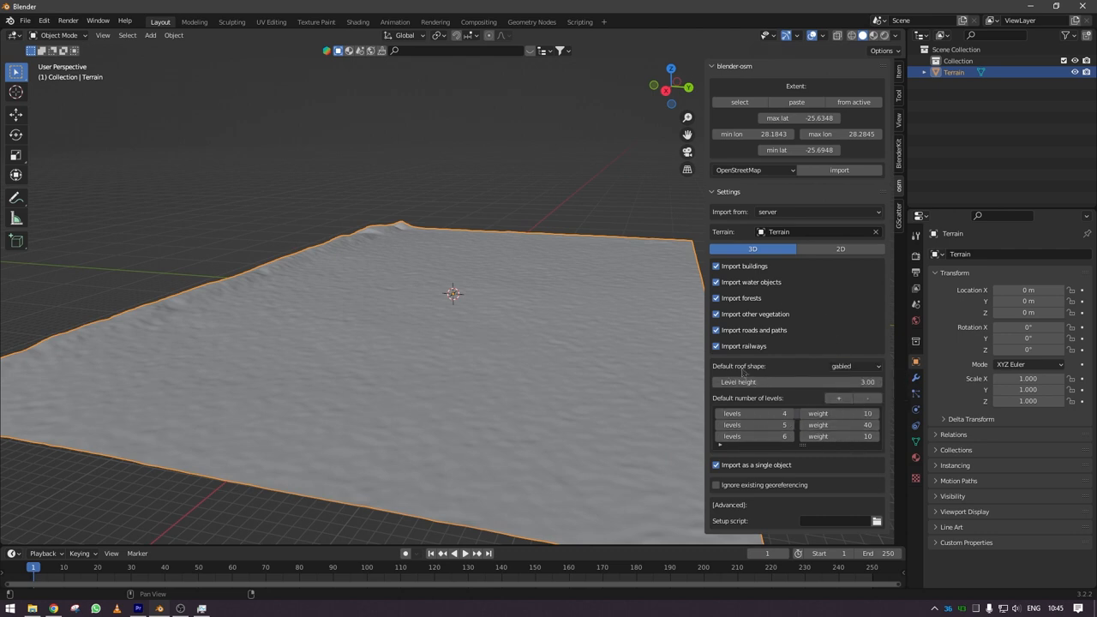
mouse_move(750, 490)
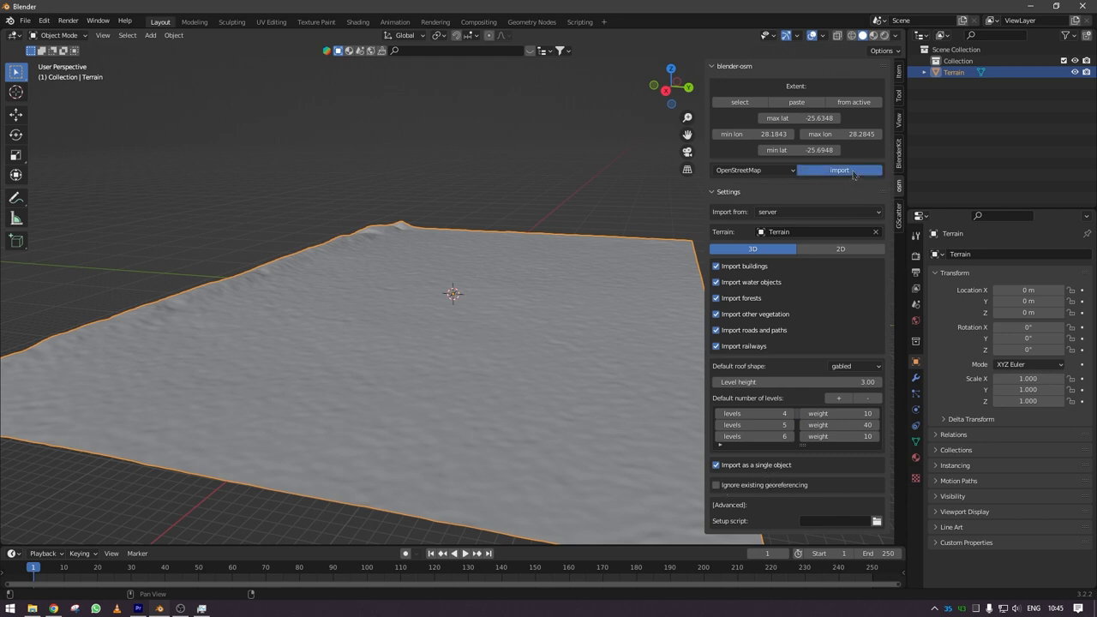
mouse_move(327, 372)
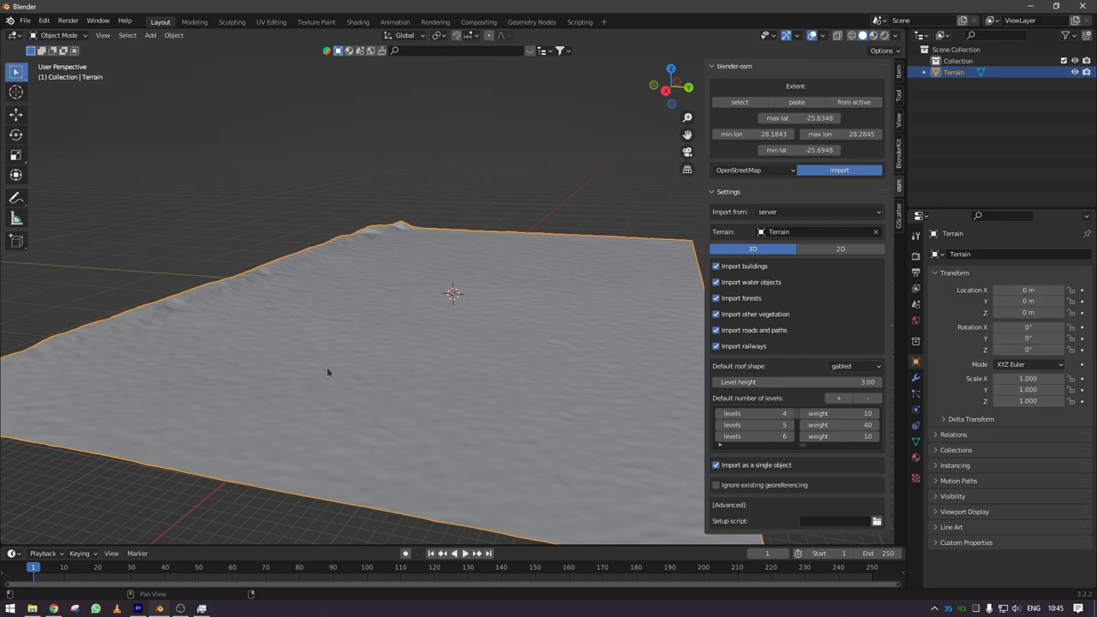
left_click(838, 170)
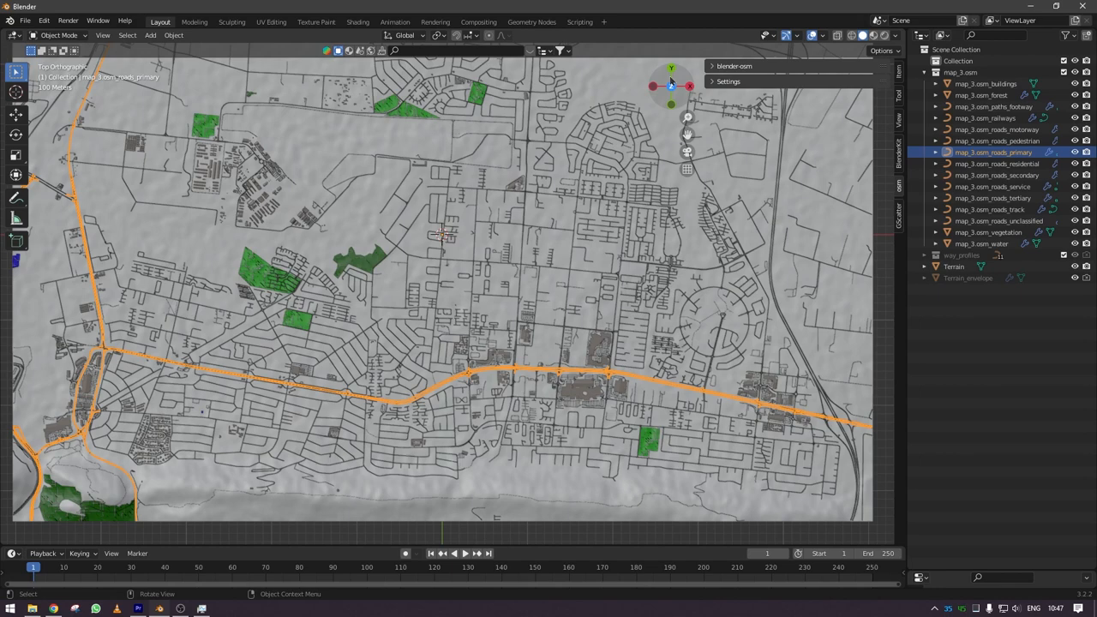
Step: Check the imported roads, buildings and forests from a top orthographic view
scroll("down", 3)
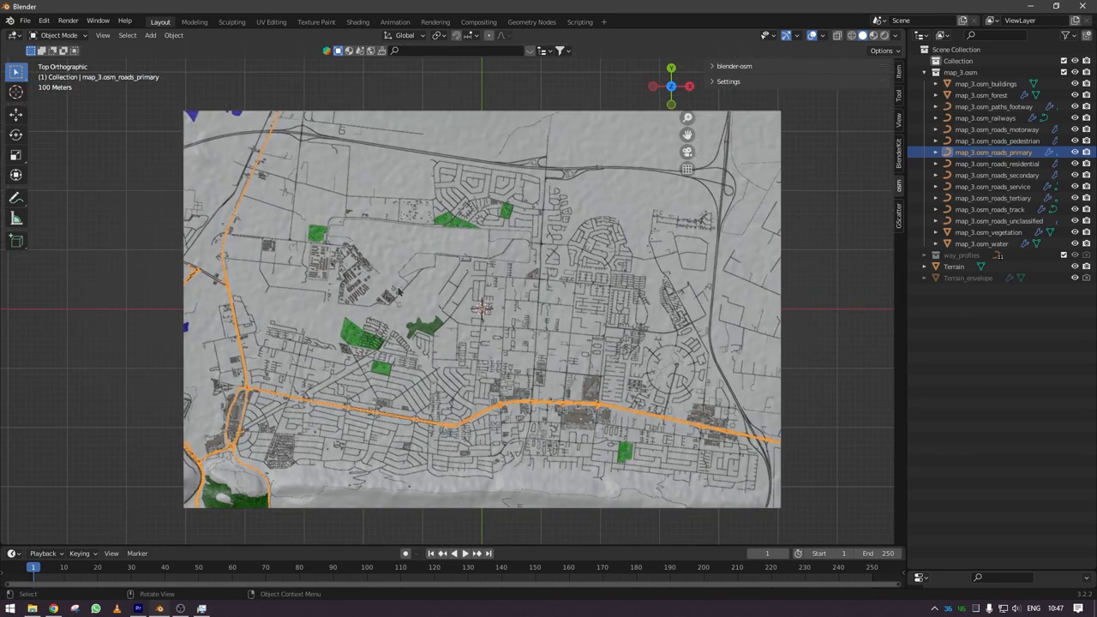
mouse_move(146, 53)
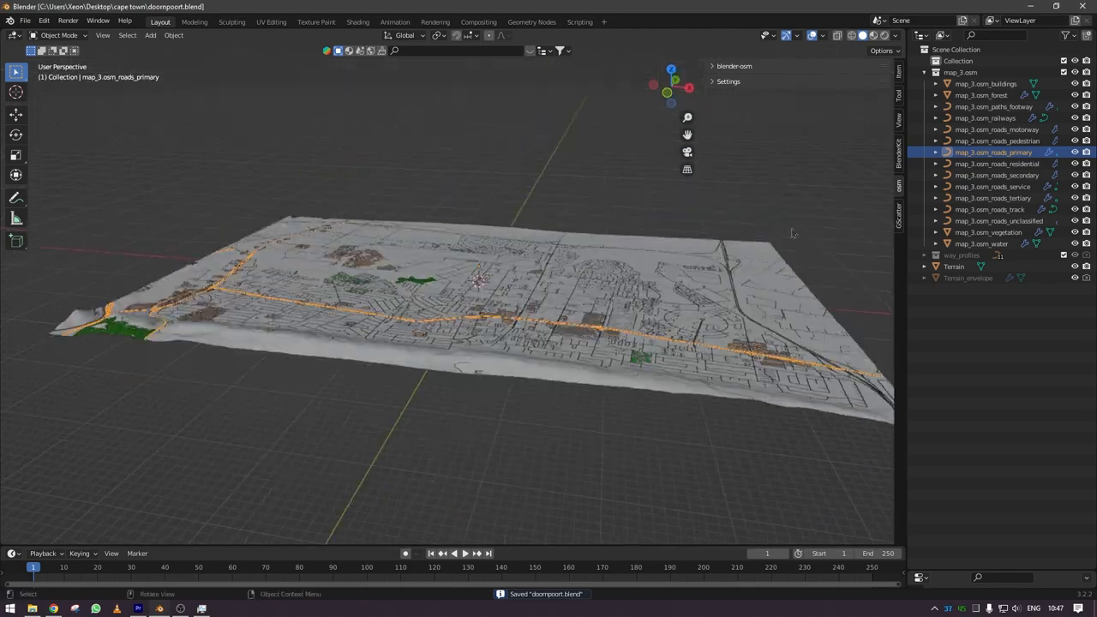
Step: Zoom in on the buildings and switch the N-panel through the Item tab to the Tool tab
scroll("down", 3)
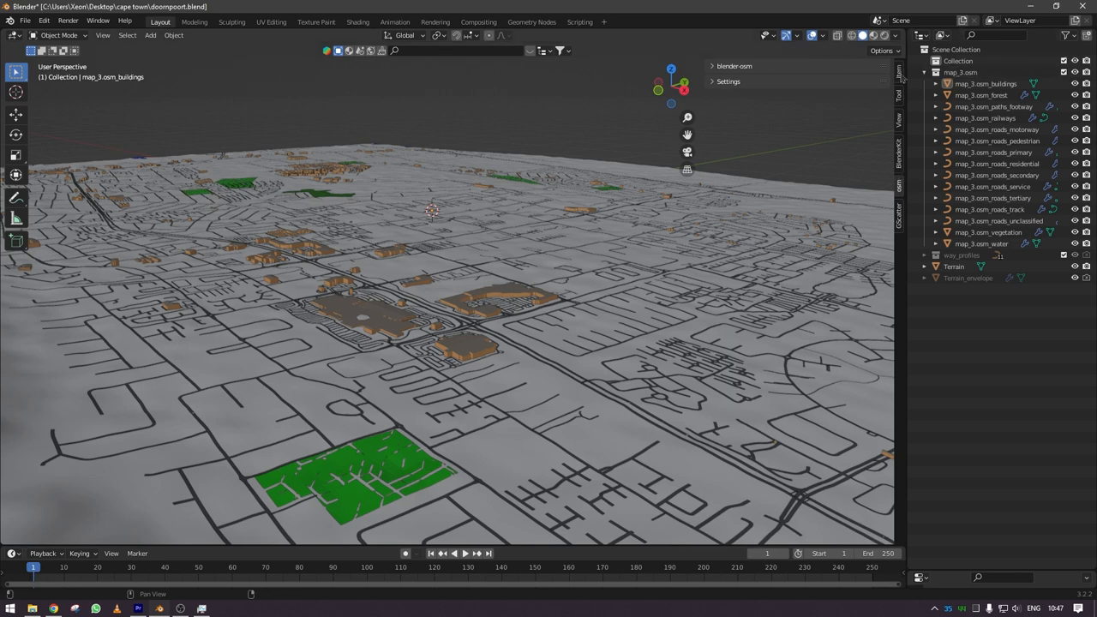
left_click(898, 72)
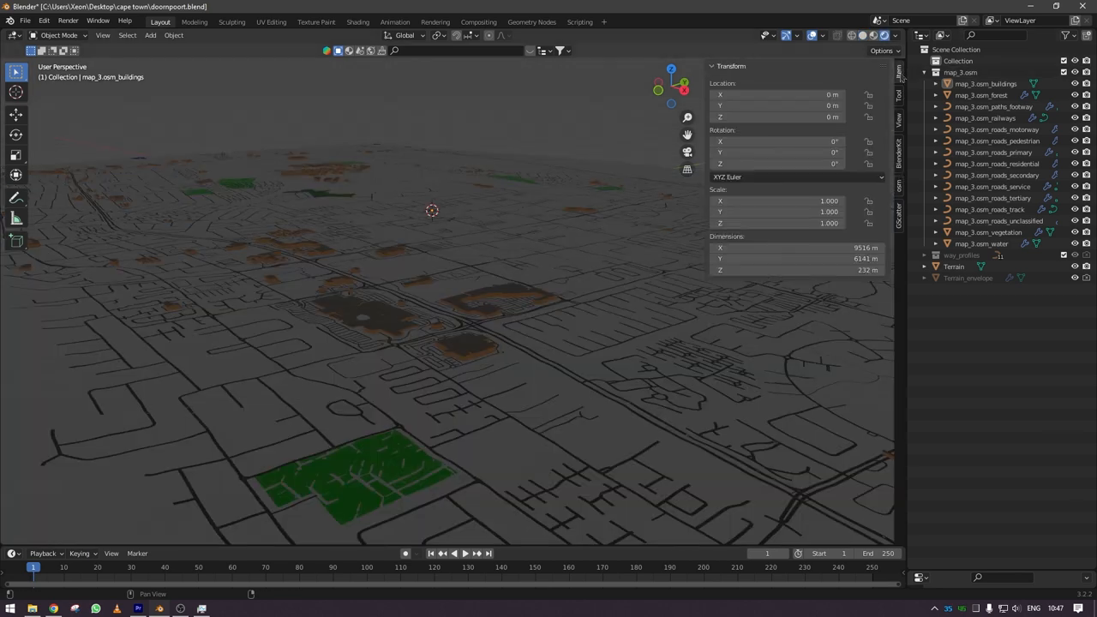
left_click(898, 92)
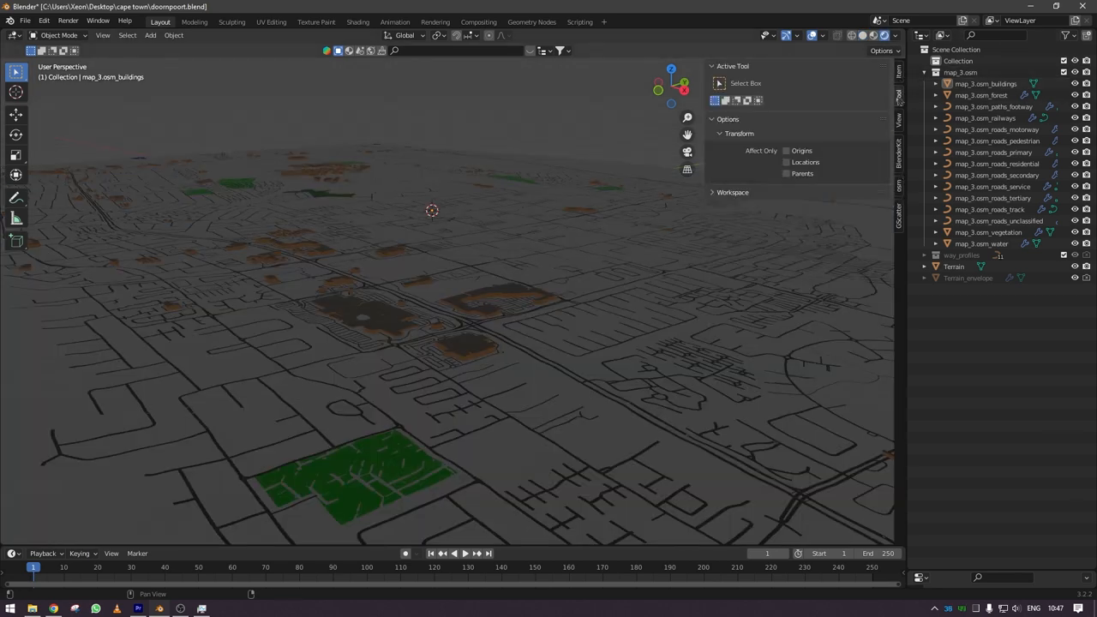